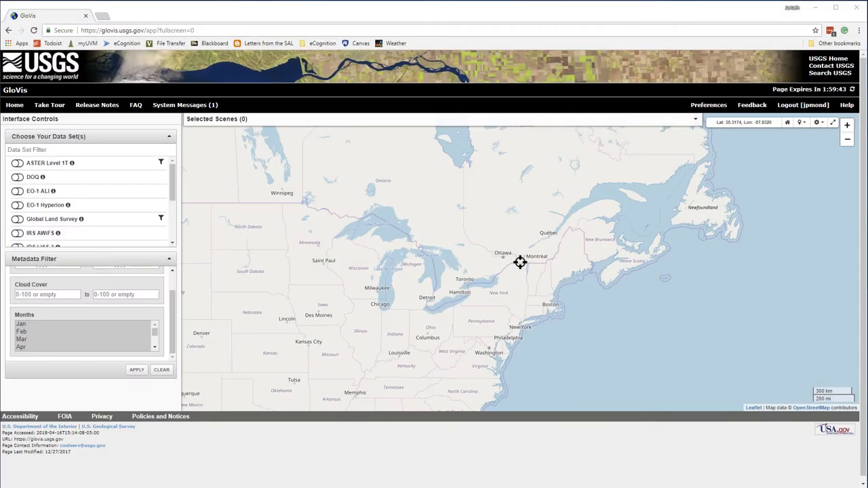
mouse_move(189, 214)
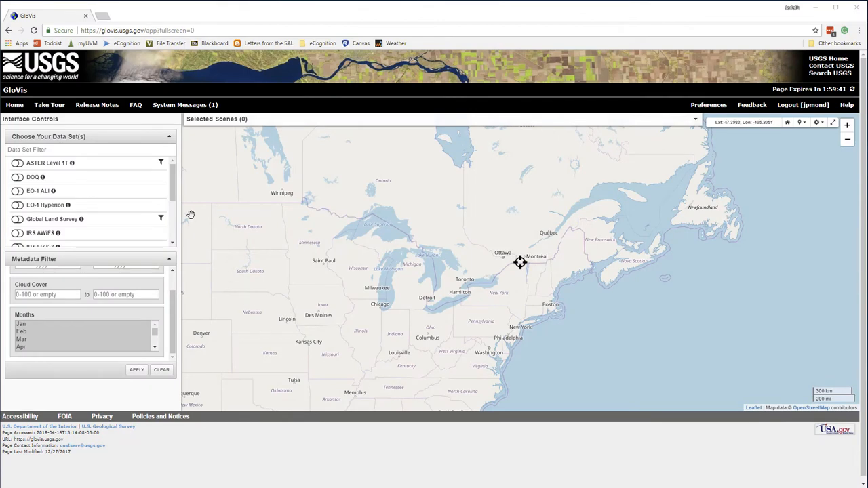
- Zoom and pan into the Vermont area and check the Landsat 8 OLI/TIRS C1 Level-1 dataset
scroll(down, 3)
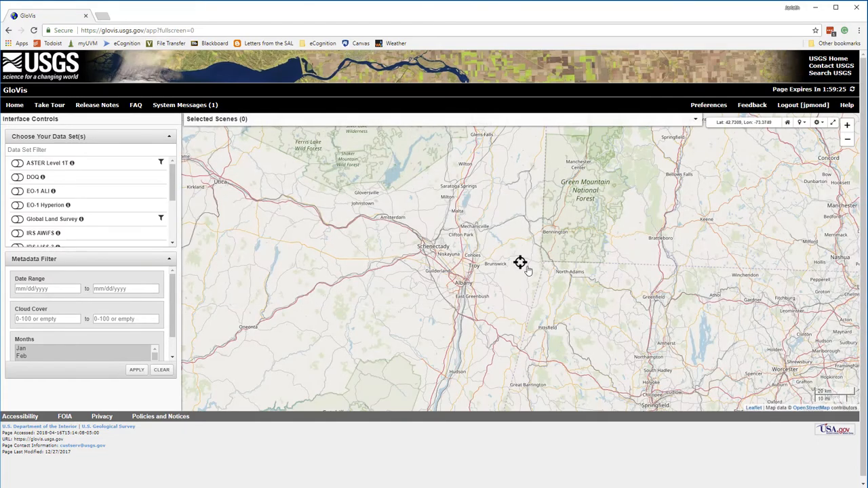
drag(521, 263, 426, 277)
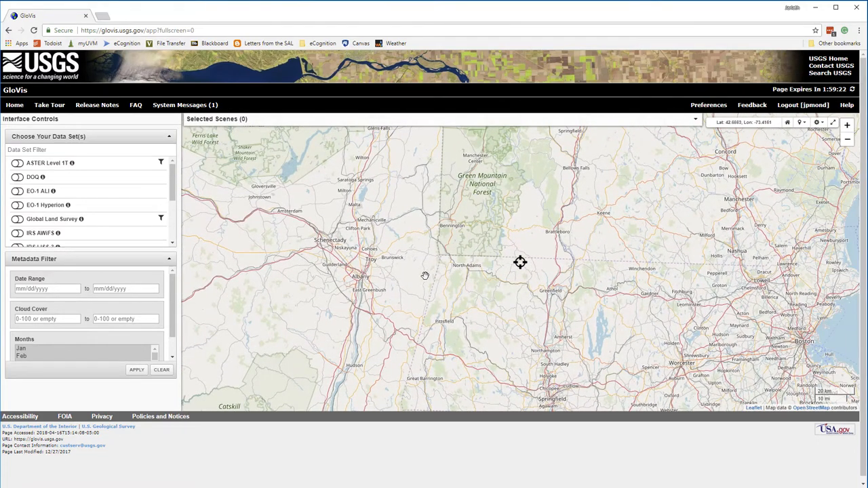
scroll(down, 3)
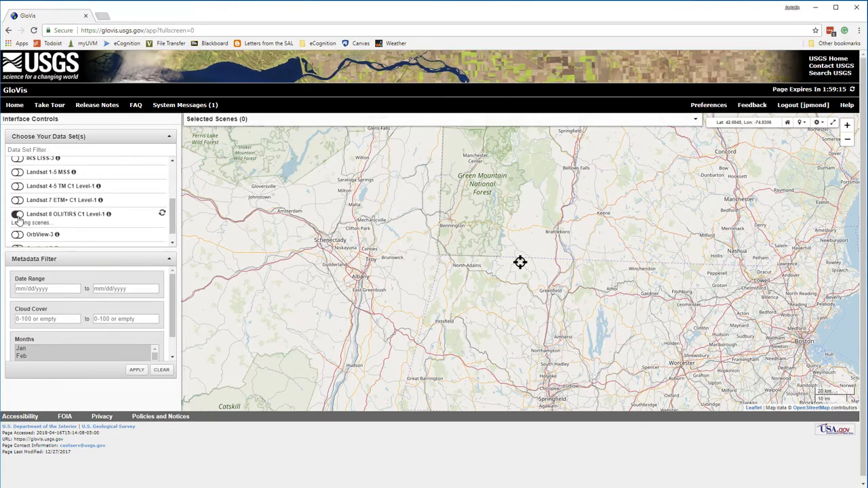
click(16, 214)
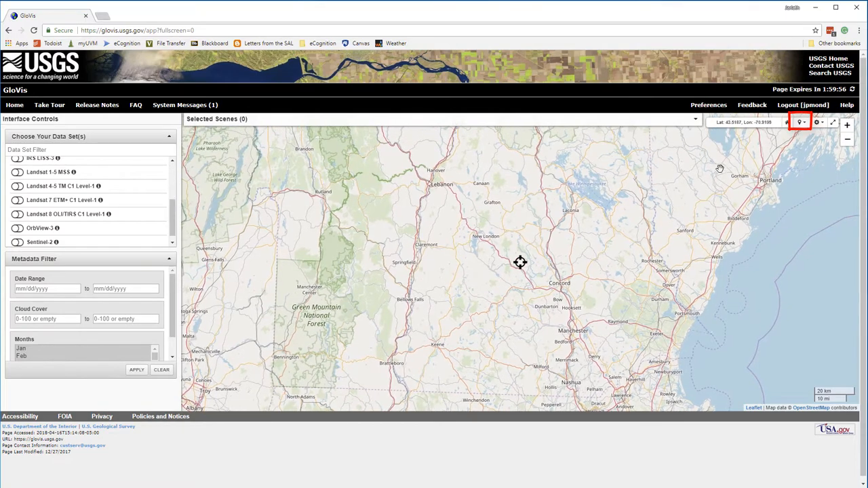
- Jump to latitude 44.2692428, longitude -71.3222535 and enable Landsat 8 OLI/TIRS, finding 231 scenes
click(801, 122)
text(44.2692428)
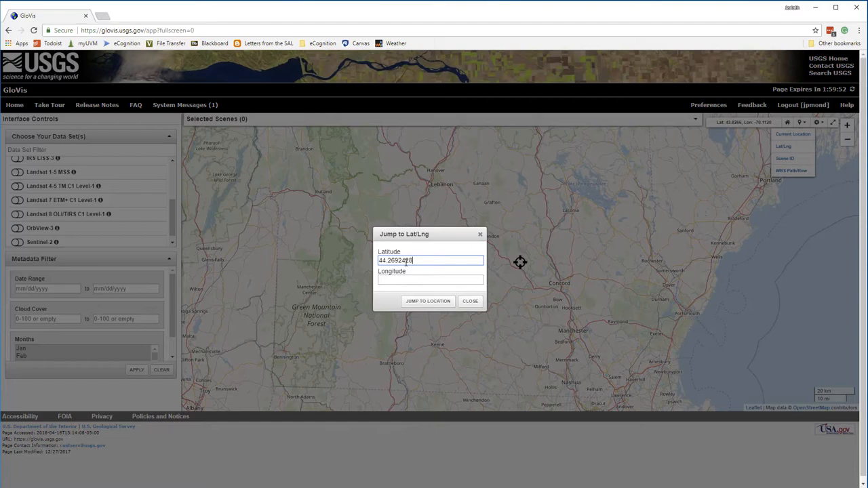
text(-71.3222535)
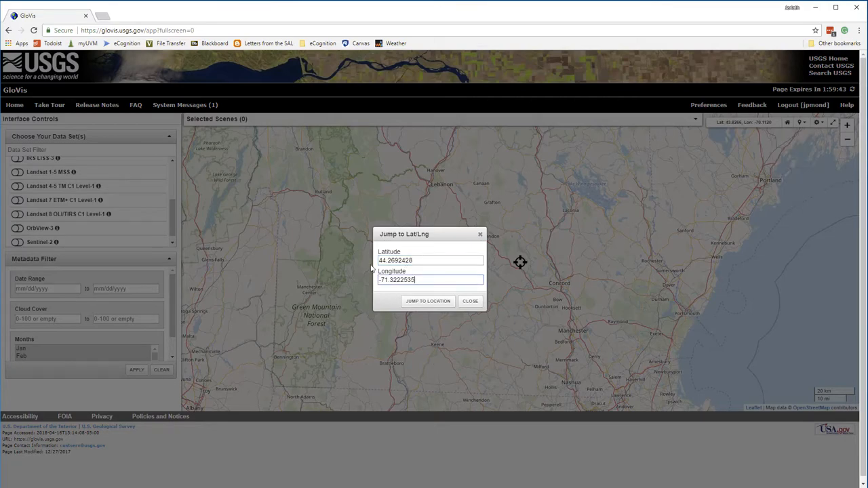
click(428, 301)
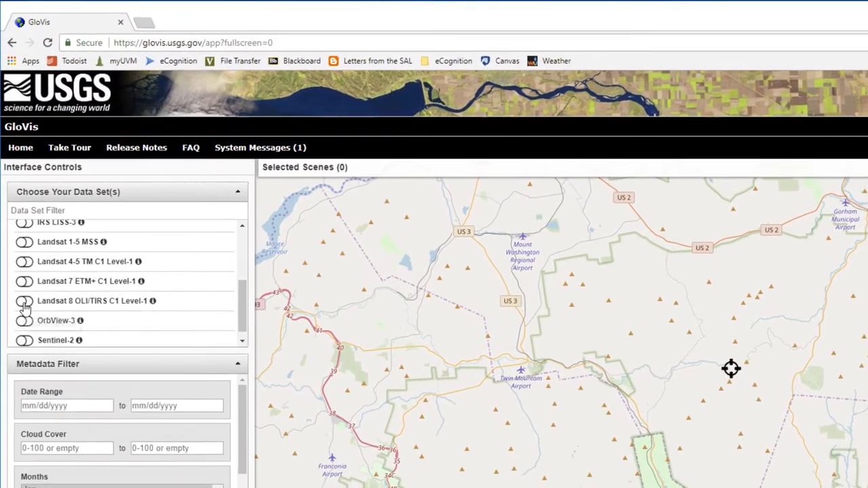
click(24, 302)
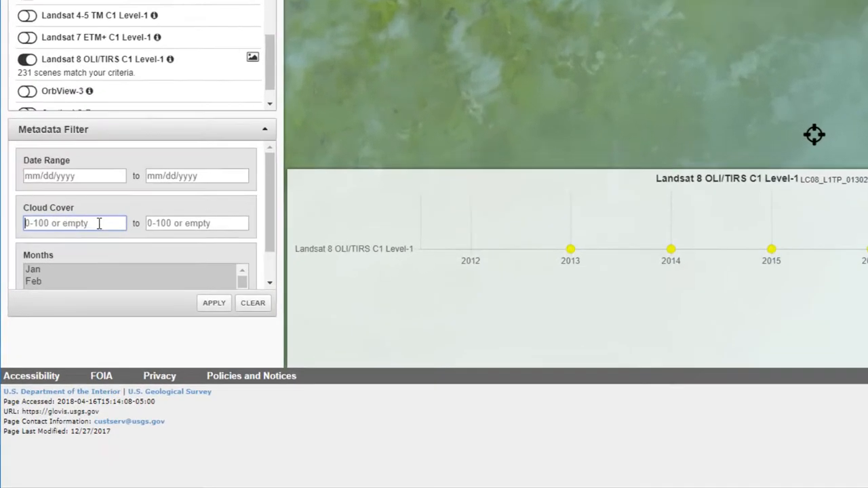
- Filter to 0–20% cloud cover and the summer months, leaving 14 matching scenes
text(0)
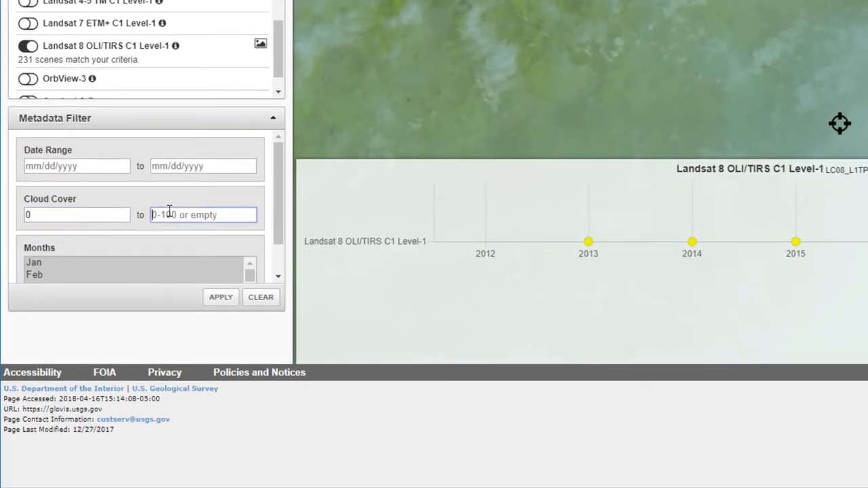
text(20)
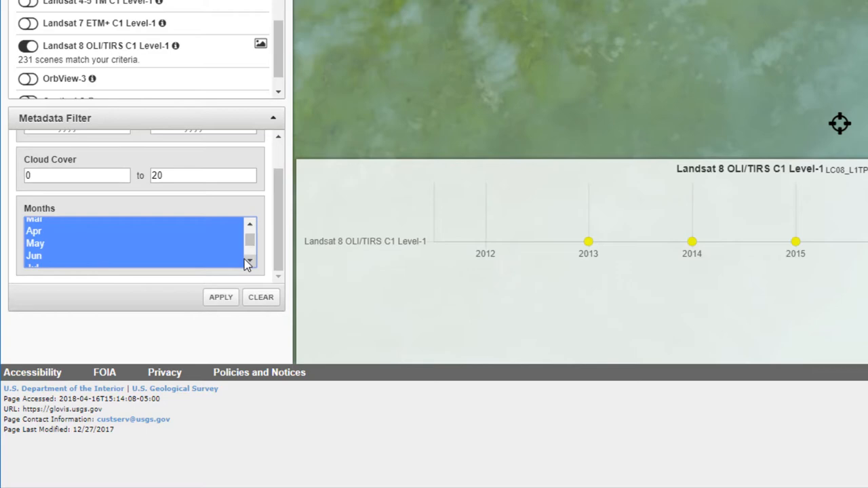
click(250, 261)
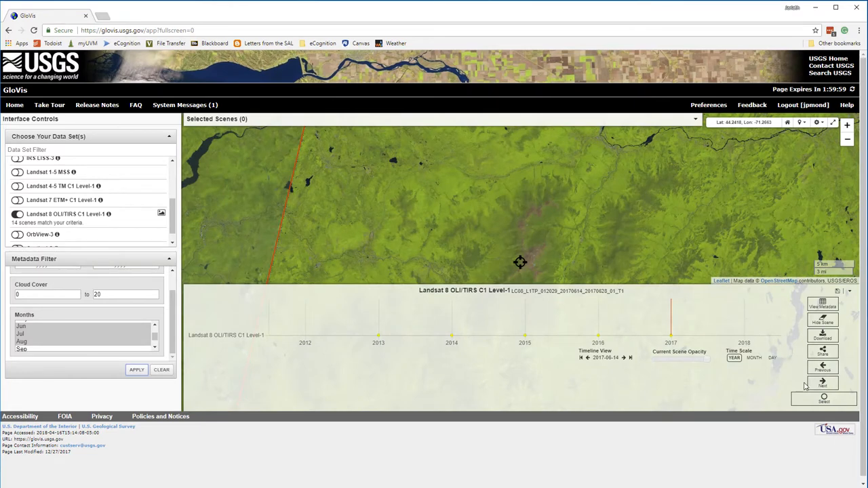
- Browse back and forth through the matching Landsat 8 scenes to the 14 June 2017 scene
click(822, 369)
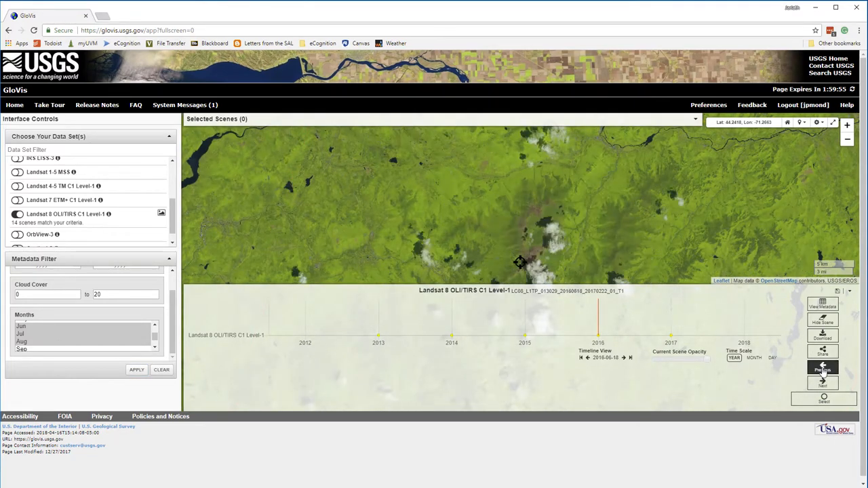
click(822, 367)
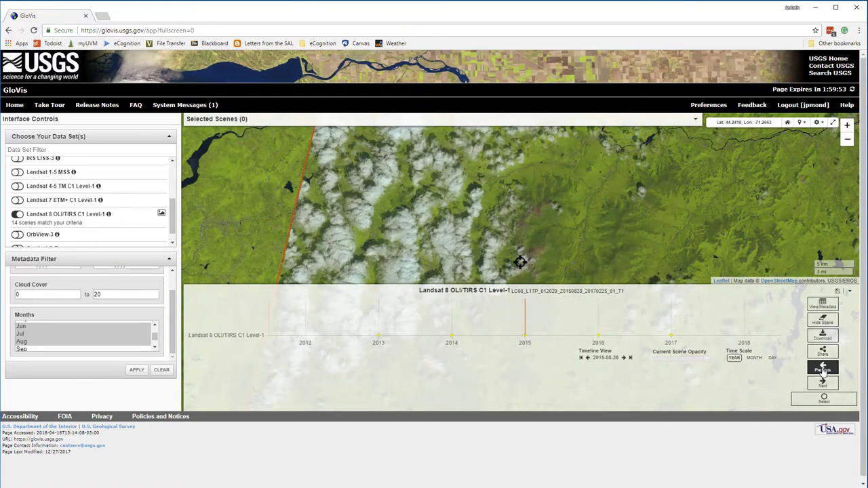
click(822, 369)
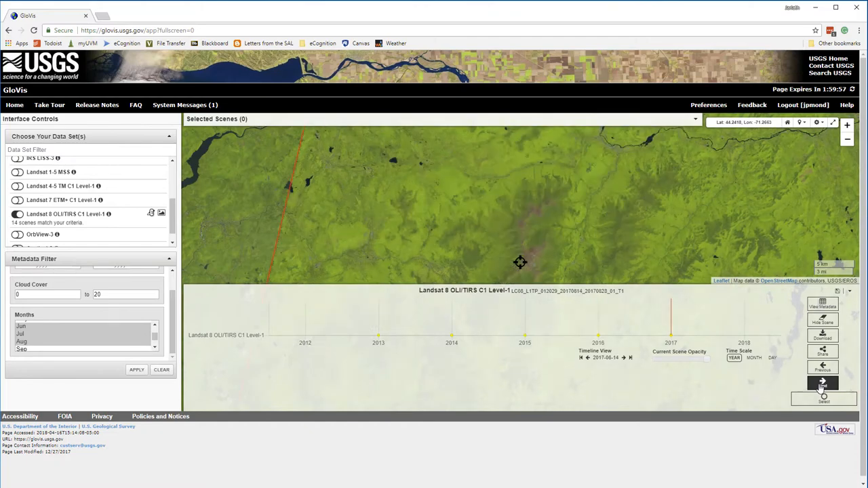
click(822, 366)
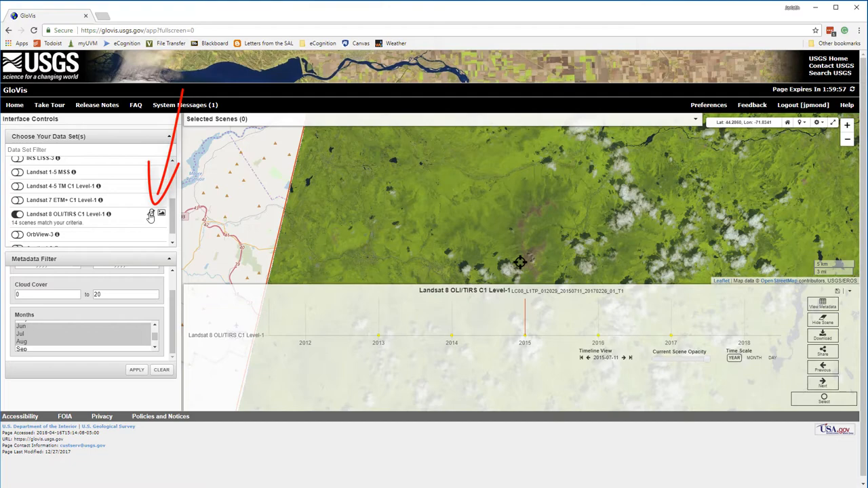
mouse_move(152, 215)
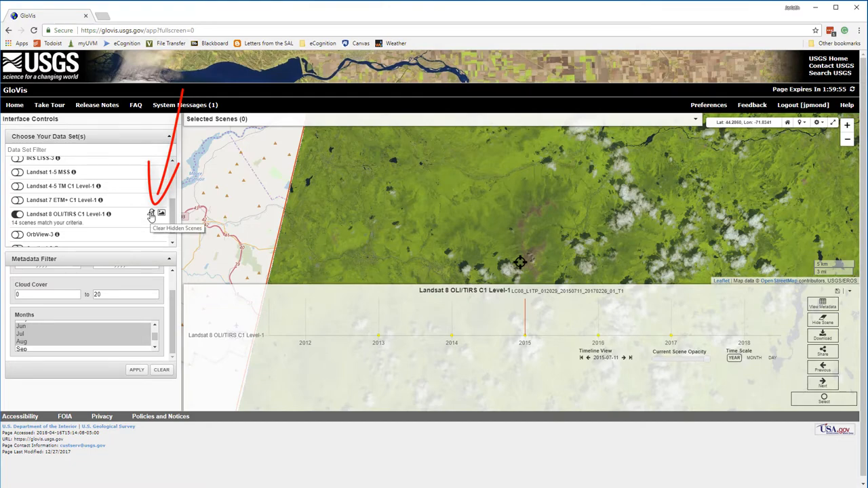
- Clear the hidden scenes so all results are restored
click(152, 213)
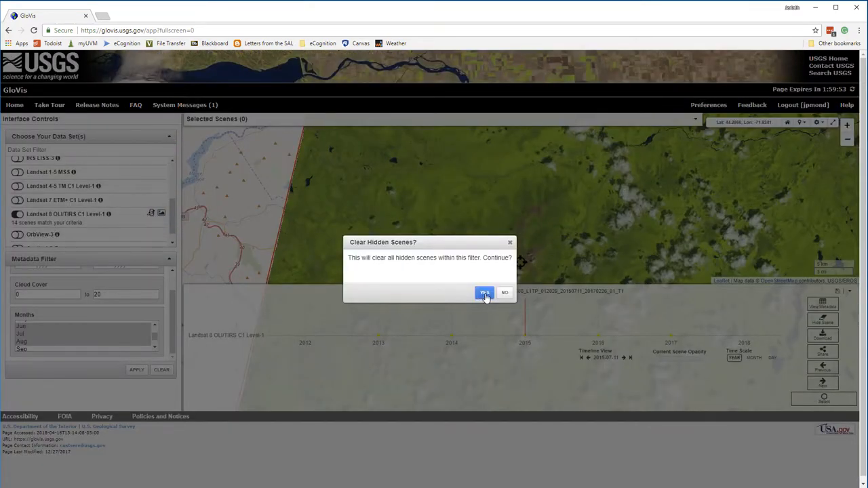
click(484, 293)
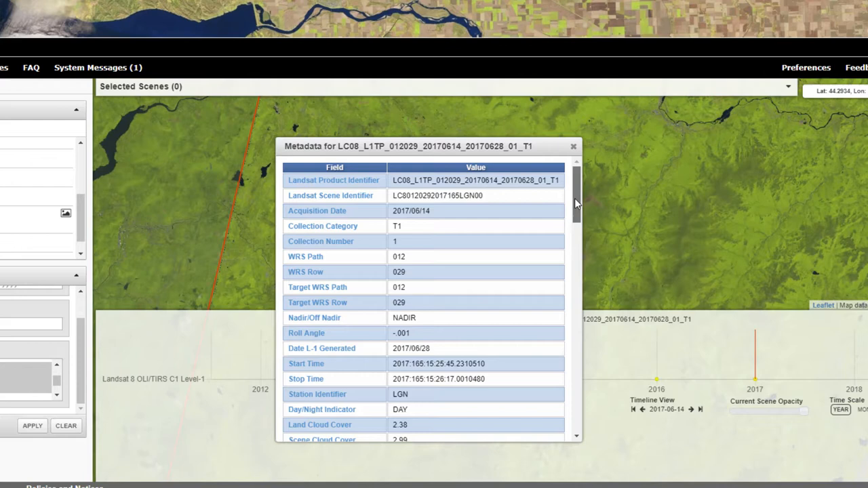
scroll(down, 3)
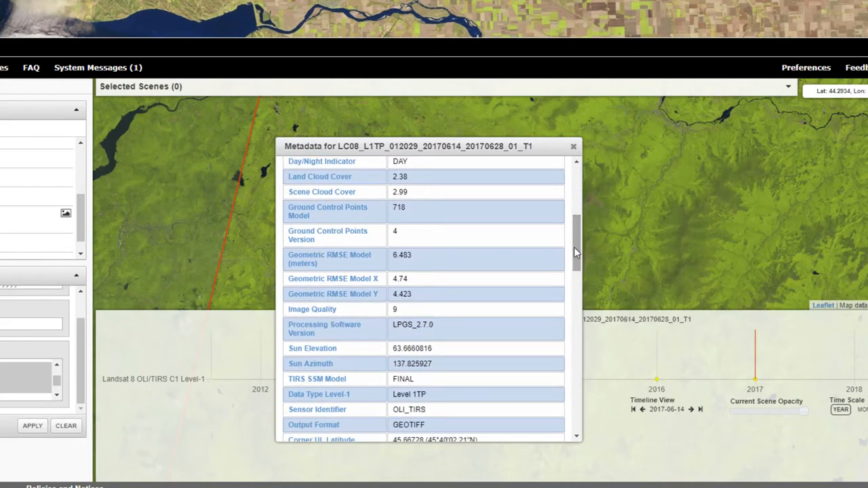
scroll(down, 3)
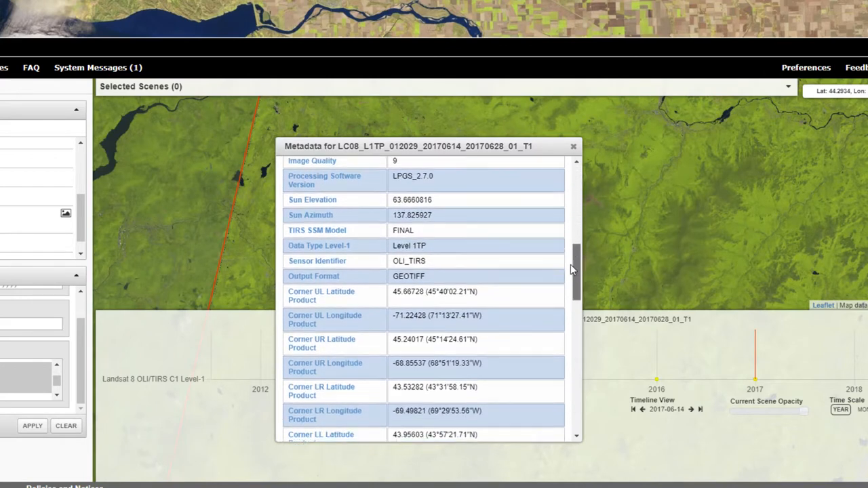
scroll(down, 3)
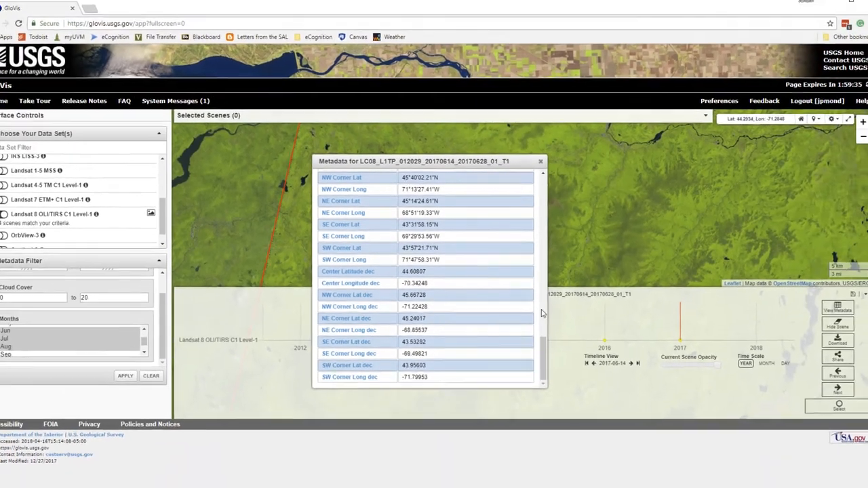
click(540, 161)
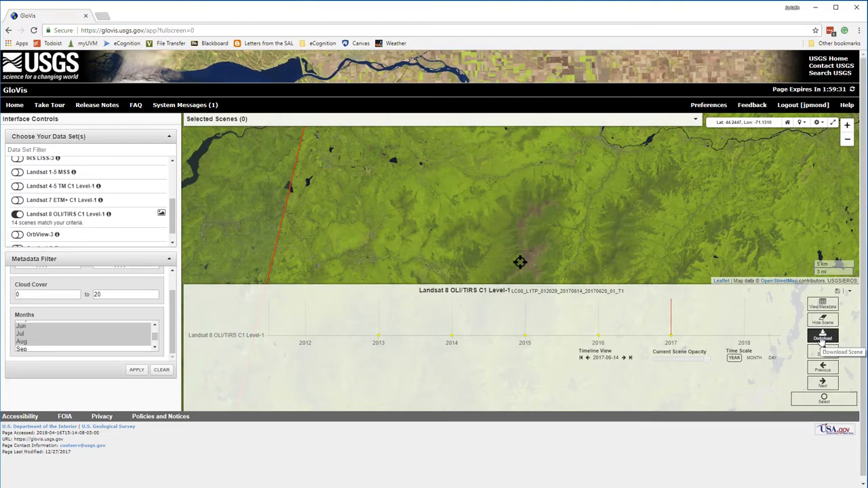
- Start the Level-1 GeoTIFF Data Product download for the 2017-06-14 scene
click(822, 338)
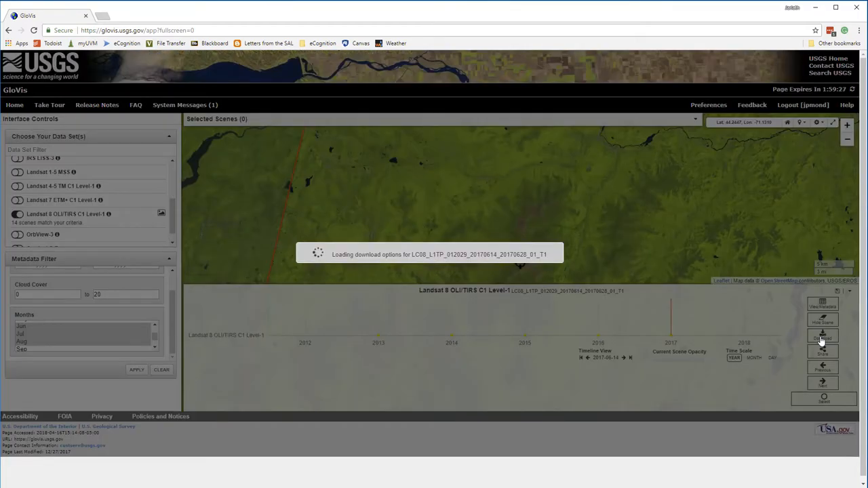
click(822, 338)
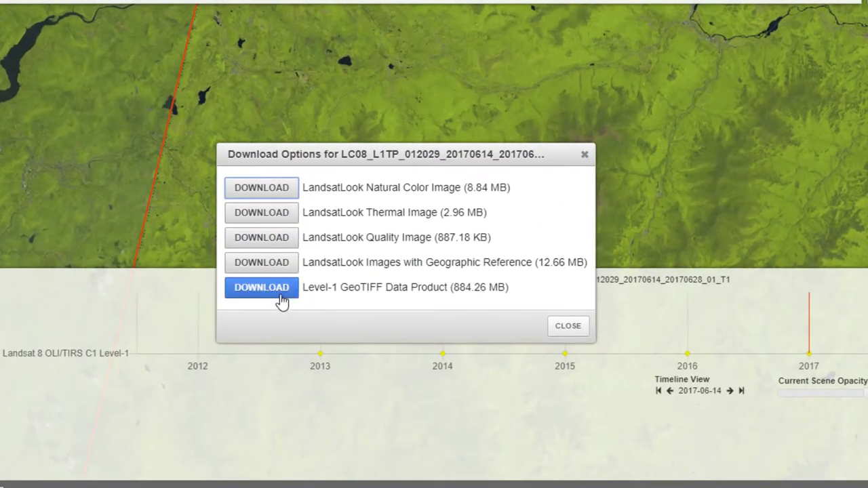
click(261, 287)
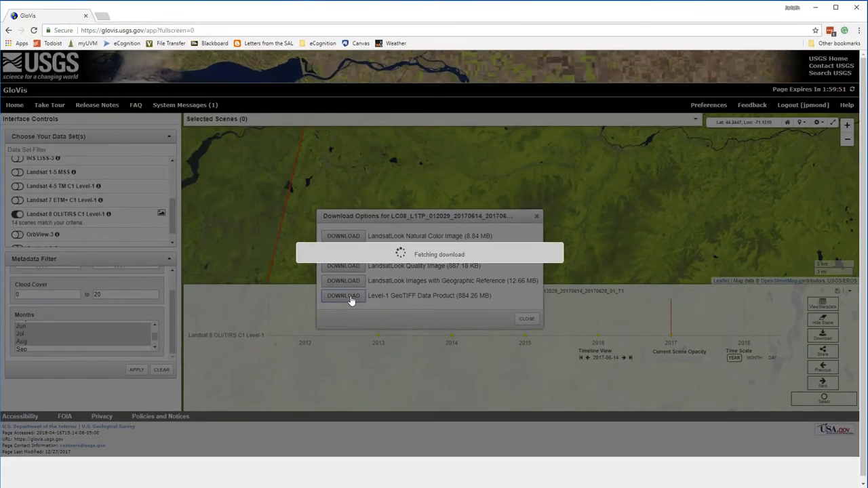
click(343, 296)
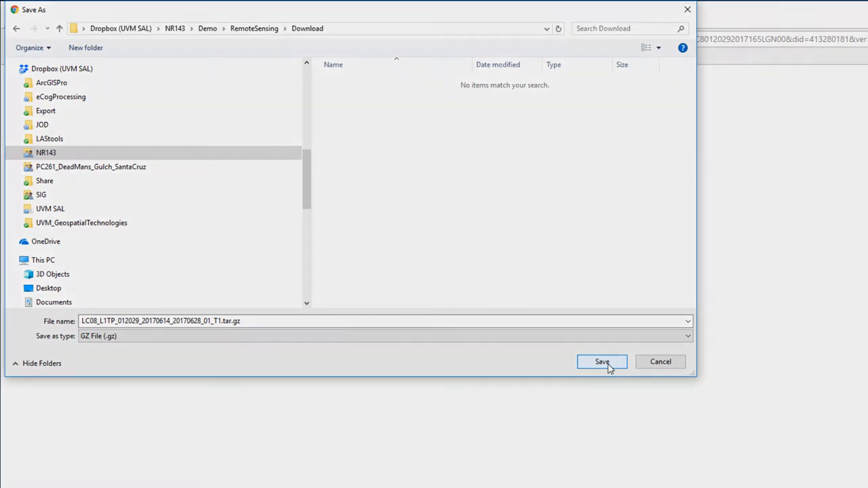
- Save the .tar.gz archive in the Download folder and extract it there with 7-Zip
click(602, 361)
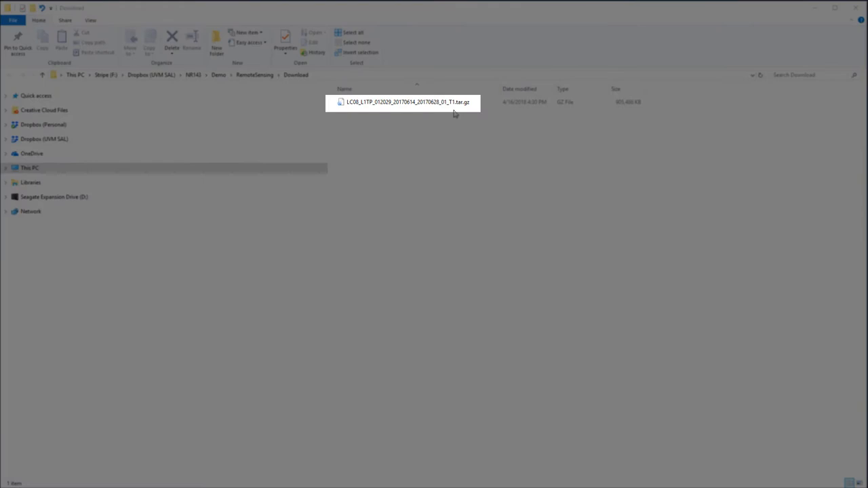
click(407, 102)
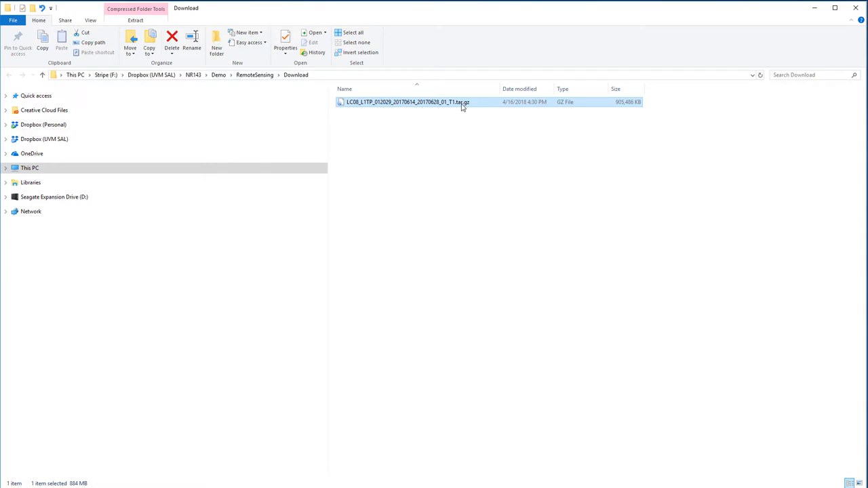
right_click(407, 102)
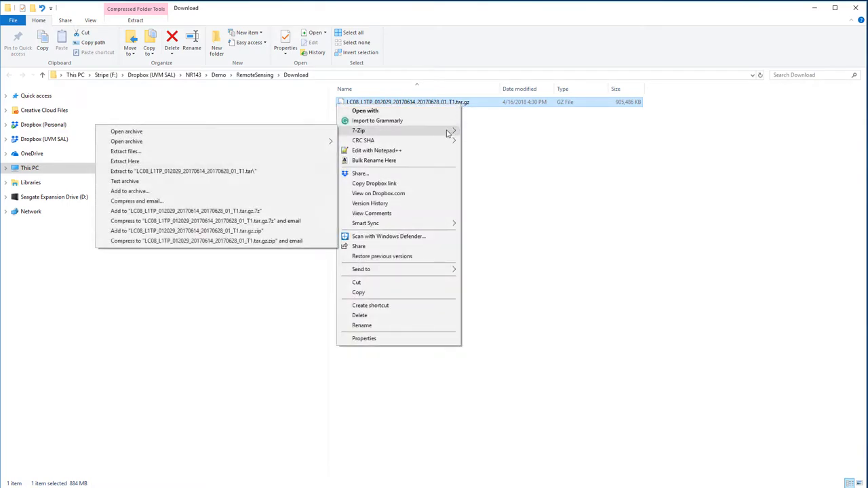
mouse_move(125, 160)
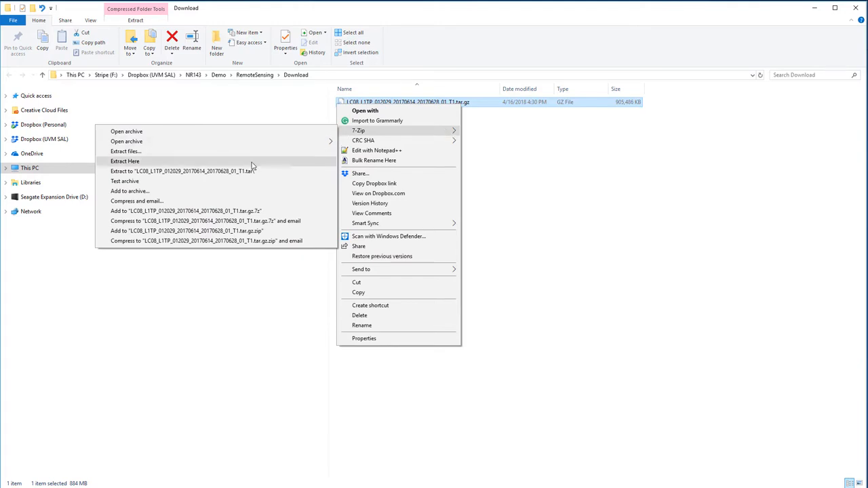
click(124, 161)
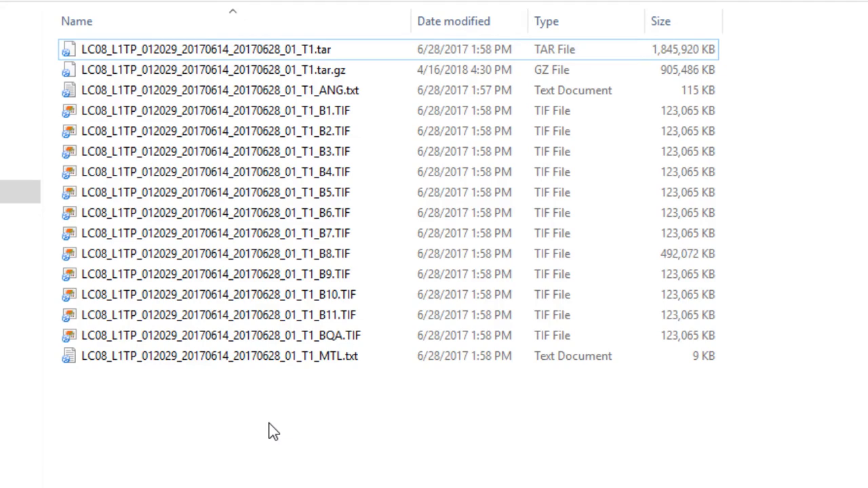
- Inspect the B8 and B11 band TIF details (B11 is 7881 × 7991 pixels, 120 MB)
click(216, 152)
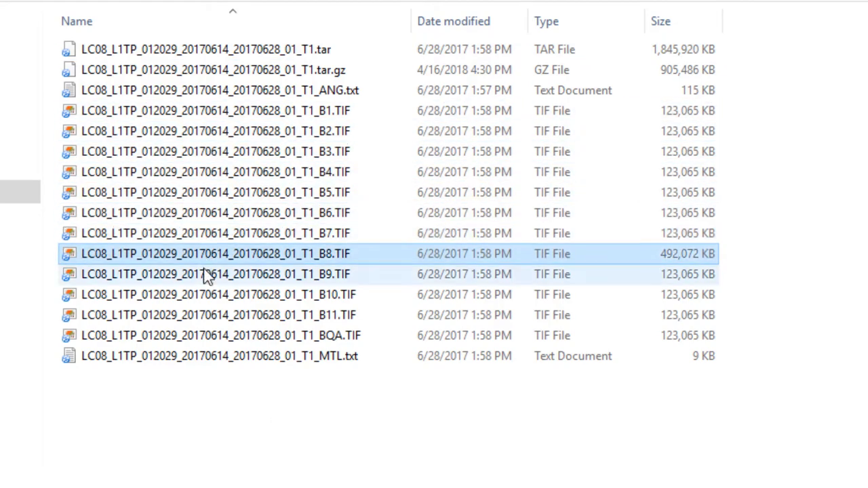
click(217, 315)
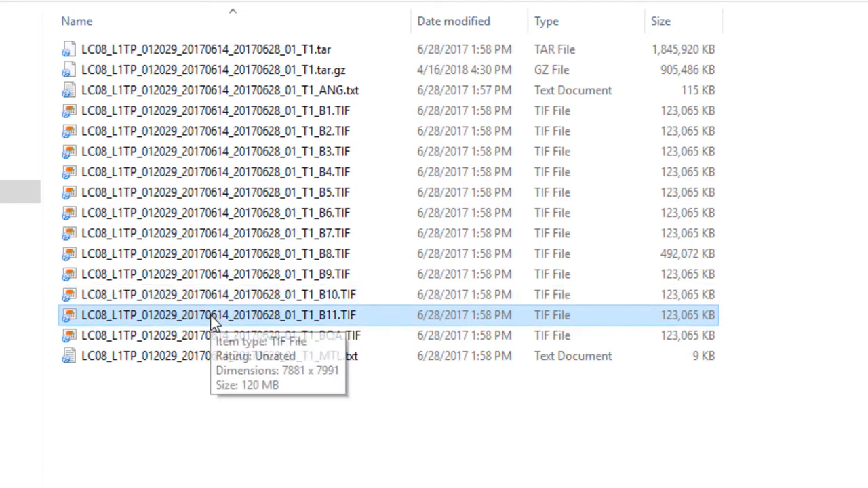
mouse_move(169, 420)
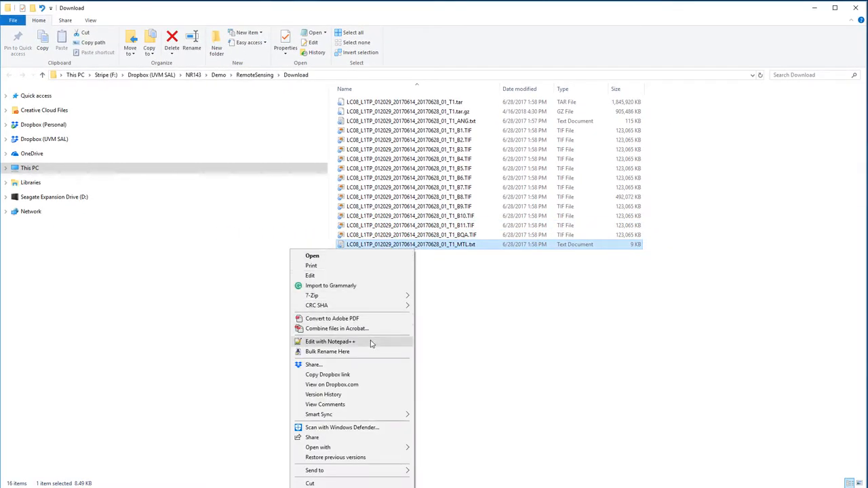
- Read through the MTL scene metadata in Notepad++
click(331, 342)
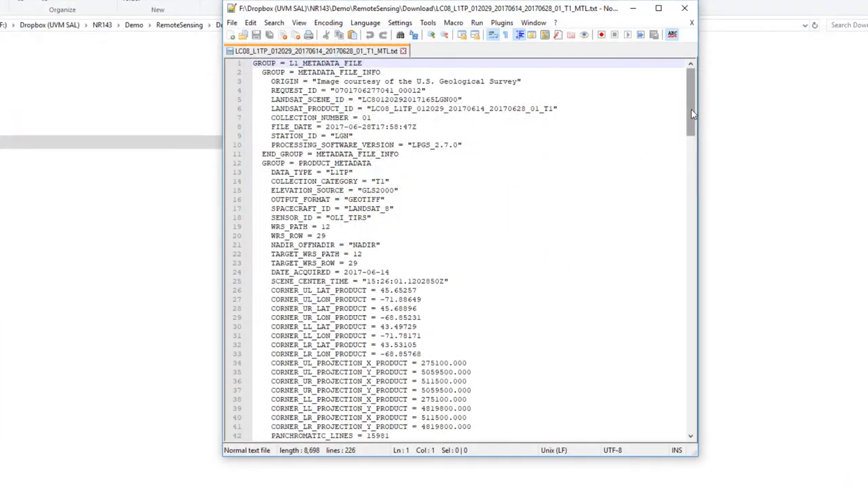
scroll(down, 3)
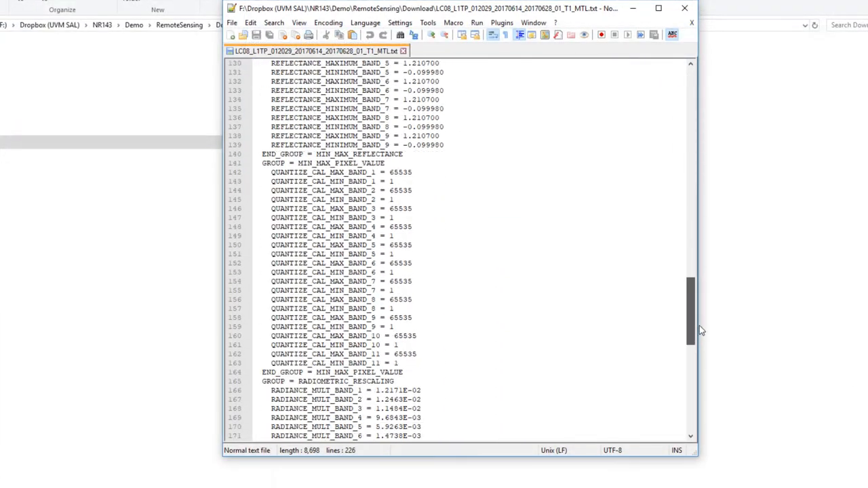
scroll(down, 3)
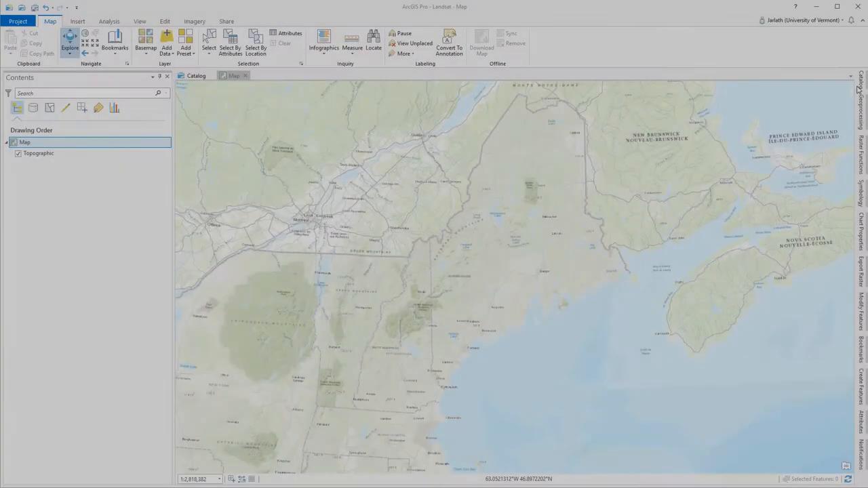
- Show the downloaded band files under Folders > Landsat_ArcGIS > Downloaded in the Catalog pane
click(195, 76)
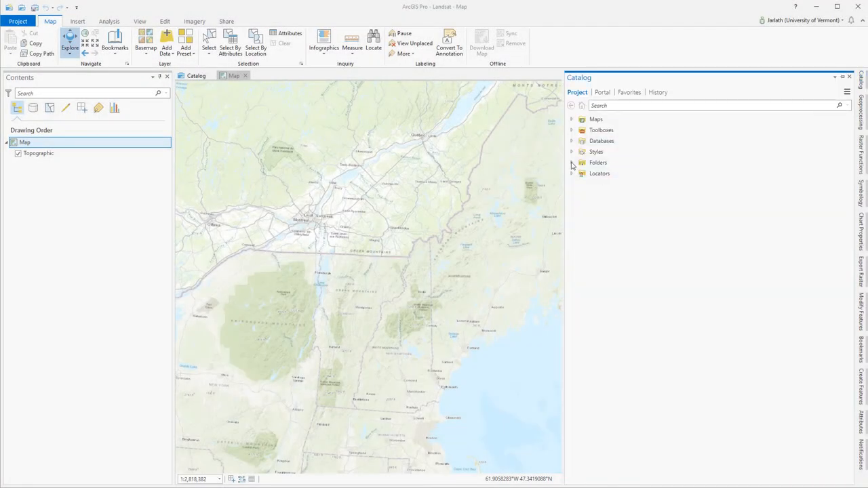
click(572, 163)
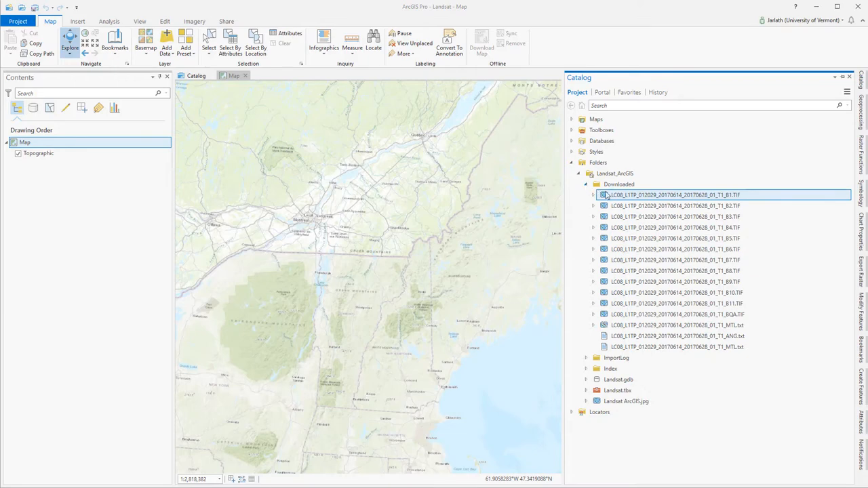
- Add bands B1 and B2 to the current map, then remove both layers again
right_click(670, 196)
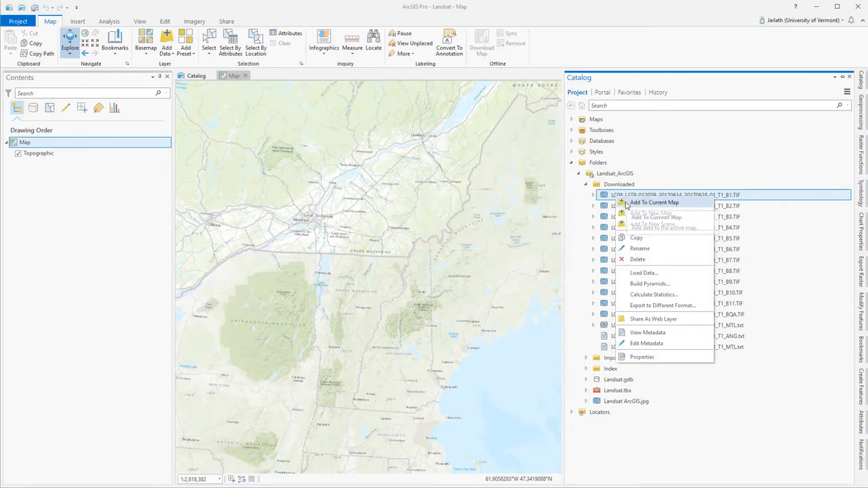
click(653, 202)
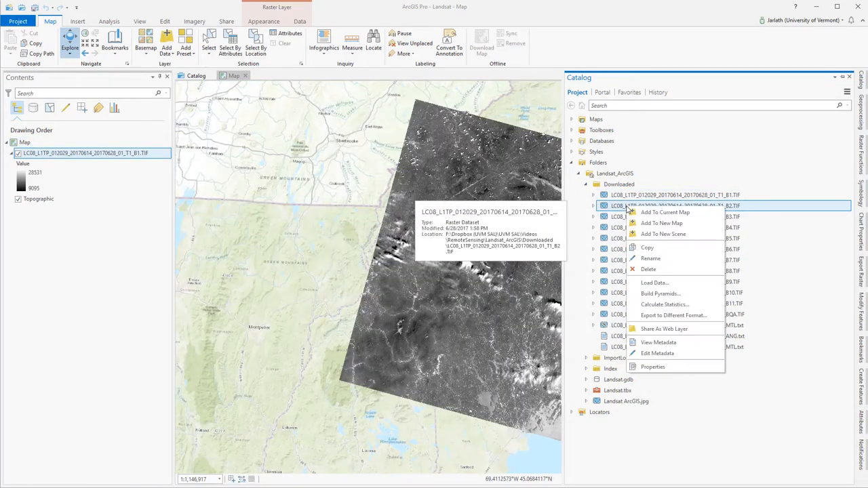
click(665, 211)
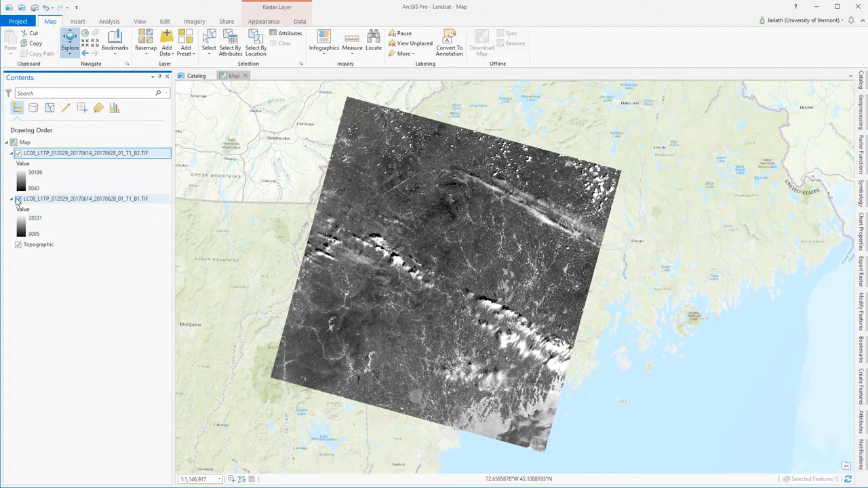
click(17, 199)
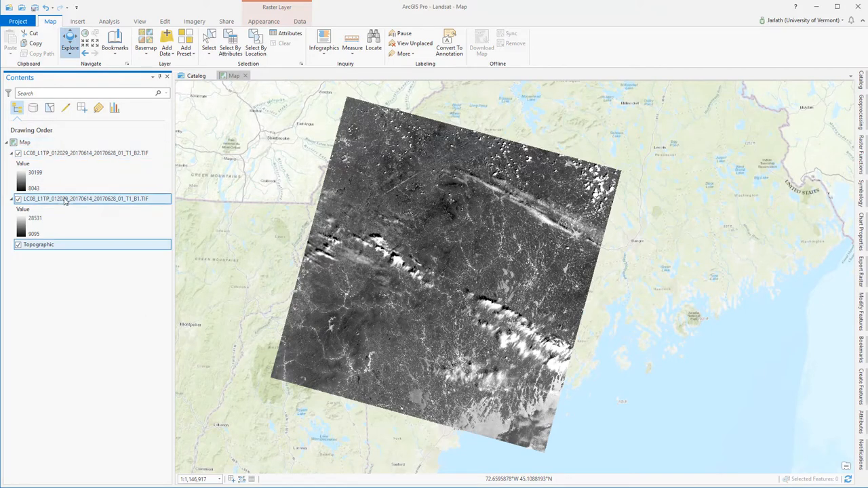
click(81, 152)
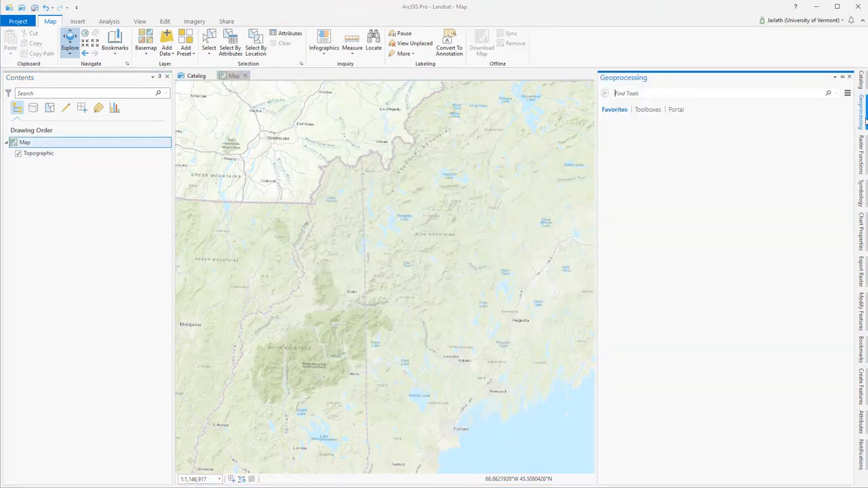
- In Composite Bands, choose B1–B7 from the Downloaded folder as inputs and order them 1 through 7
text(con)
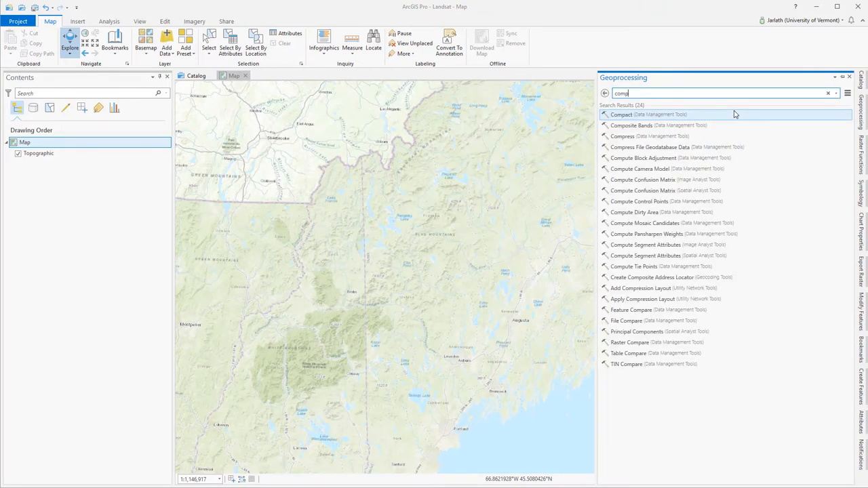
click(633, 125)
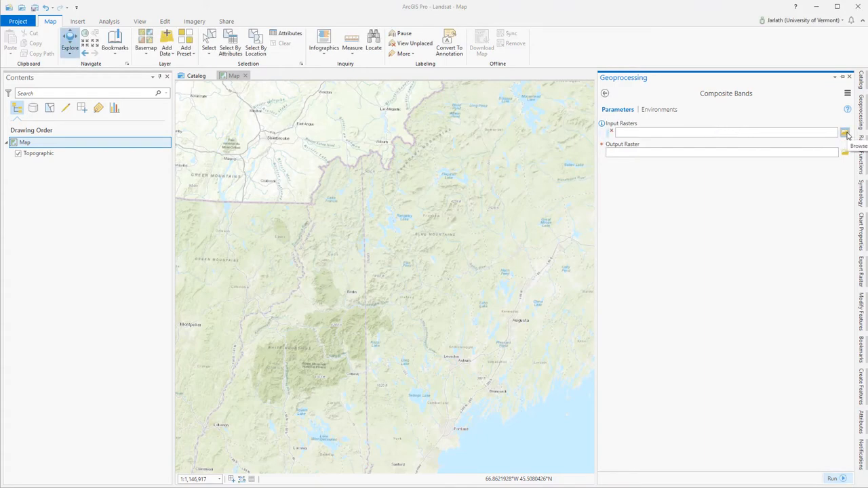
click(846, 133)
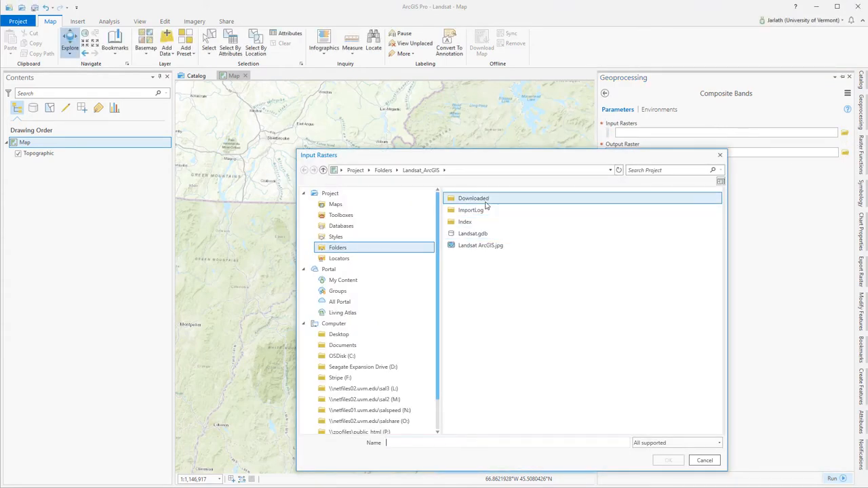
double_click(472, 198)
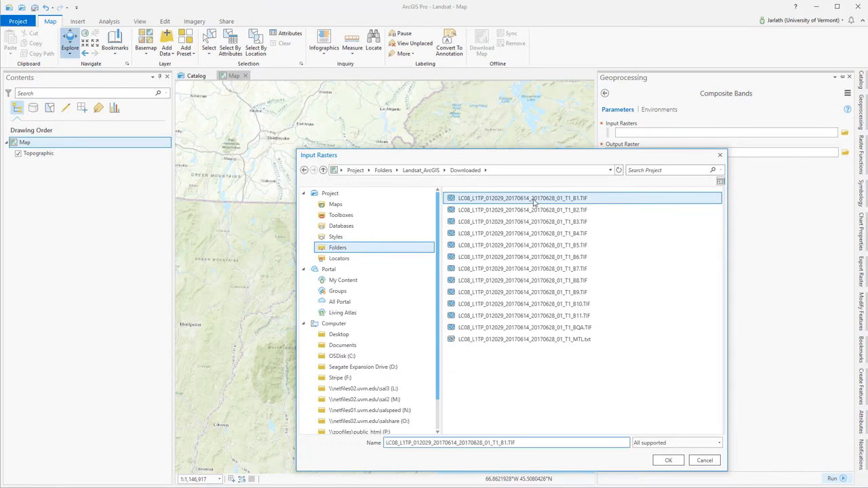
click(522, 269)
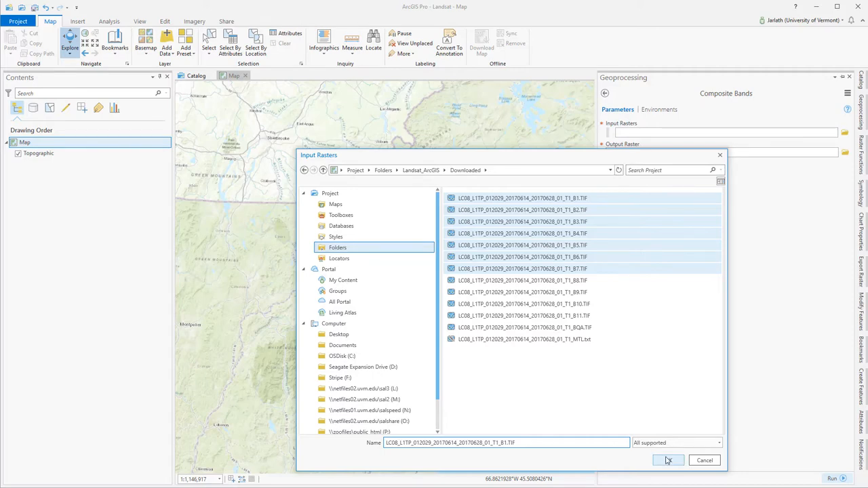
click(667, 461)
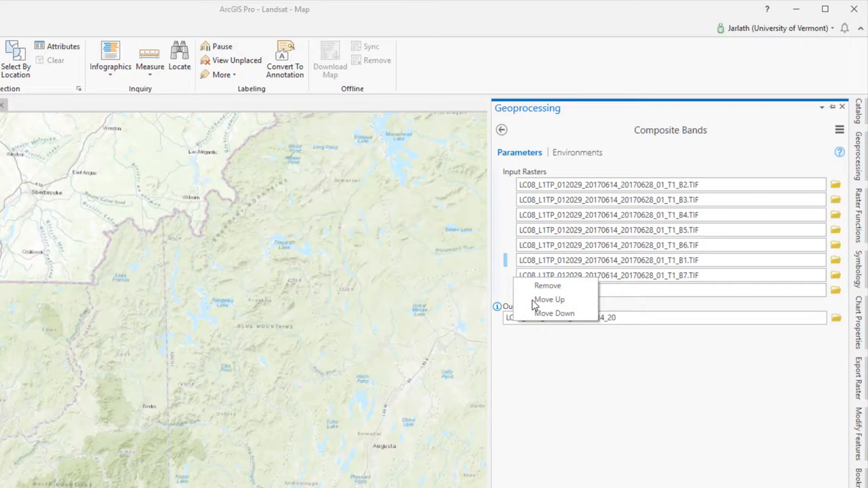
click(550, 299)
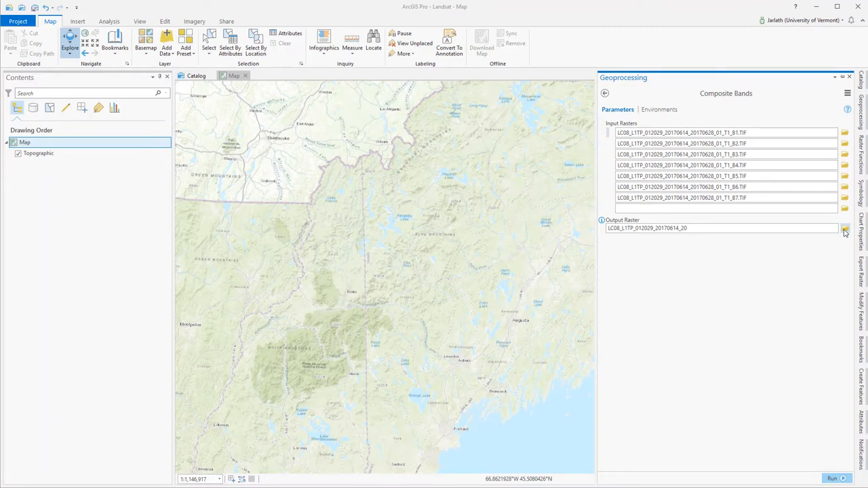
- Save the Composite Bands output with a .tif extension and run the tool
click(845, 227)
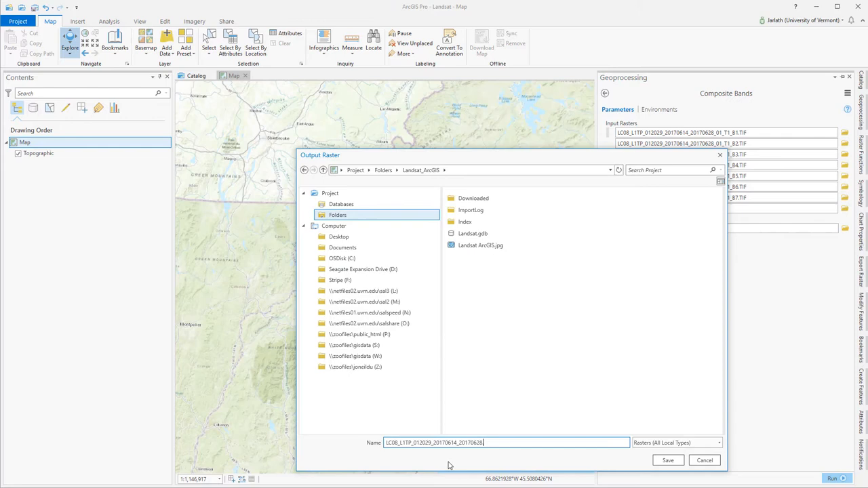
text(.tif)
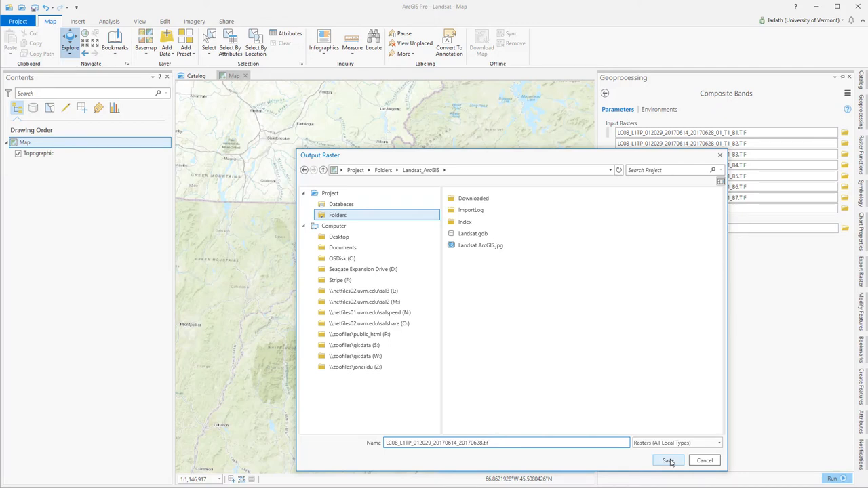
click(667, 462)
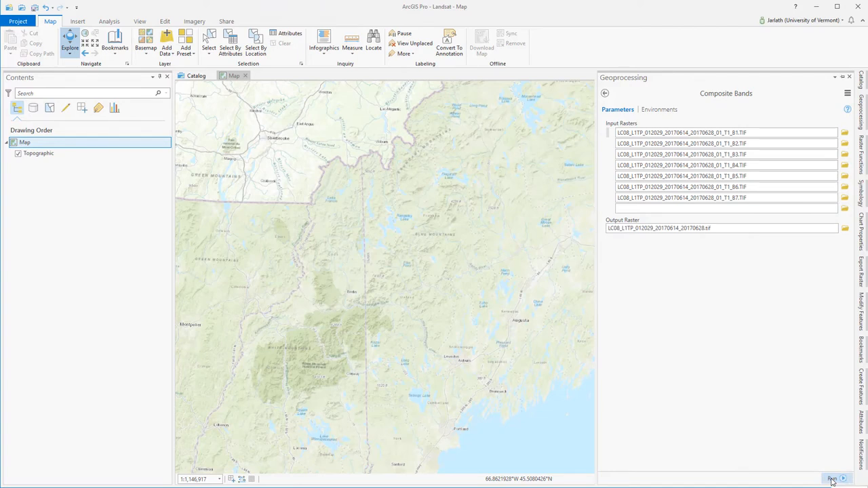
click(833, 480)
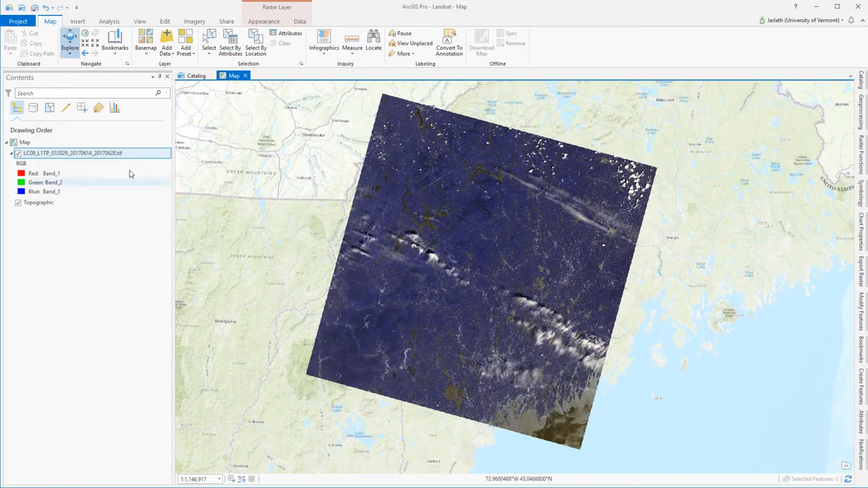
- Review the composite layer's Raster Information in its properties (7 bands, 30 m cells, 16-bit)
right_click(73, 152)
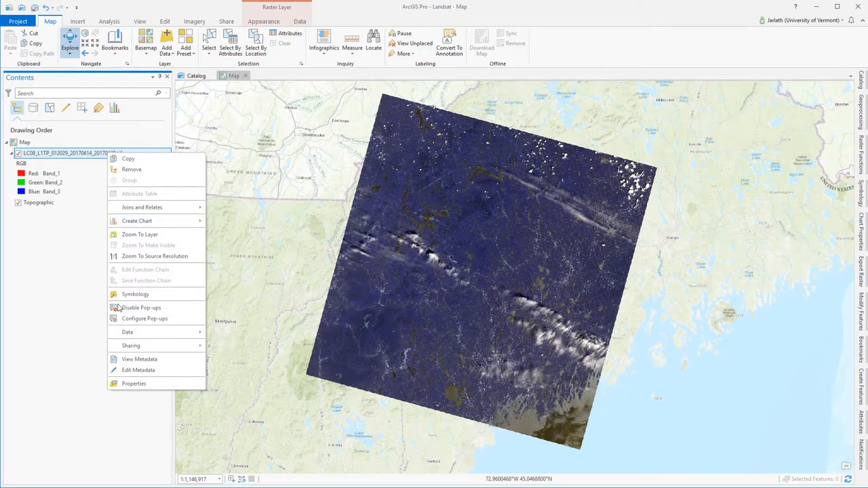
click(133, 383)
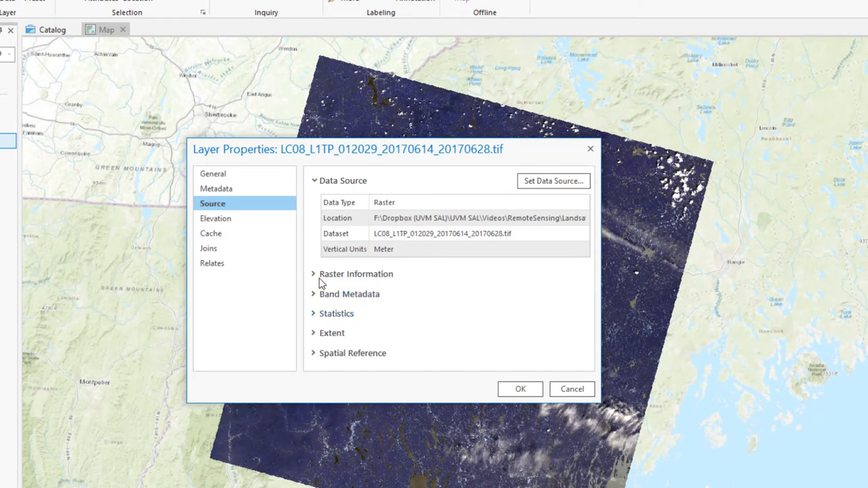
click(314, 274)
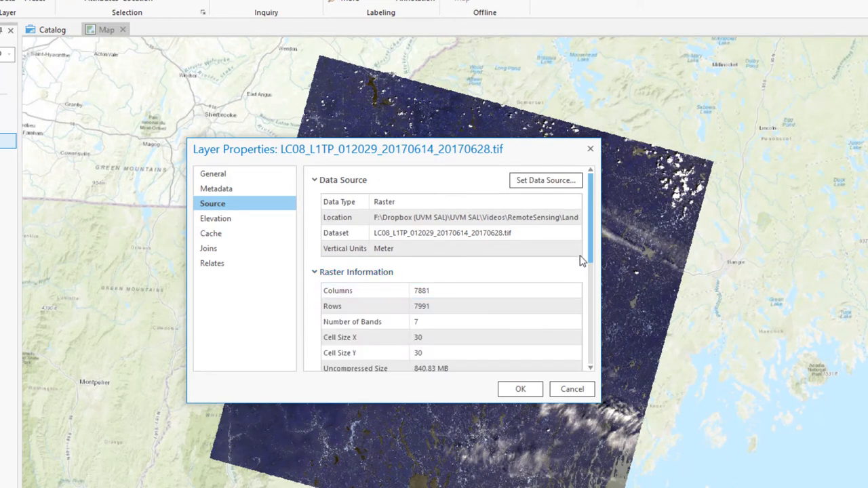
scroll(down, 3)
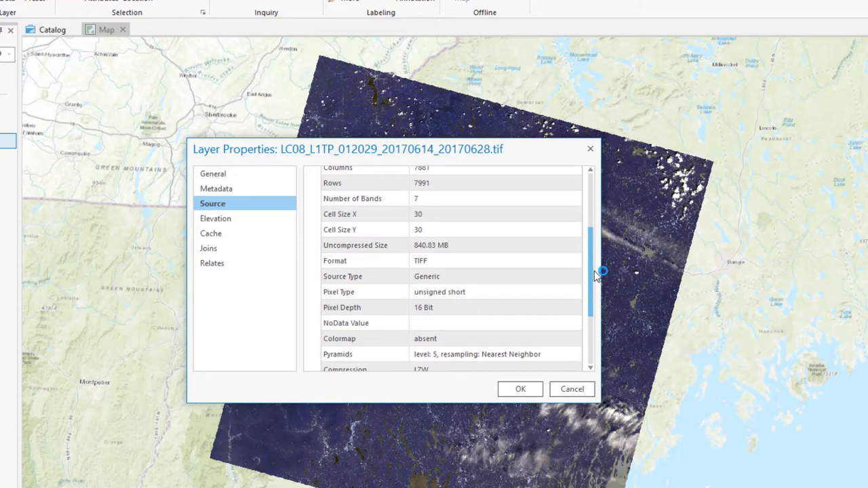
mouse_move(596, 276)
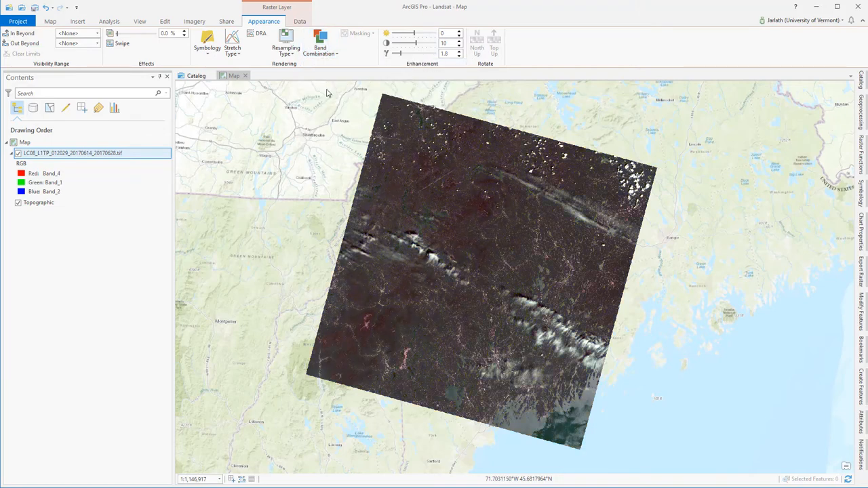
- Add a custom 4-3-2 band combination and begin a second with Band_4 as green
click(320, 48)
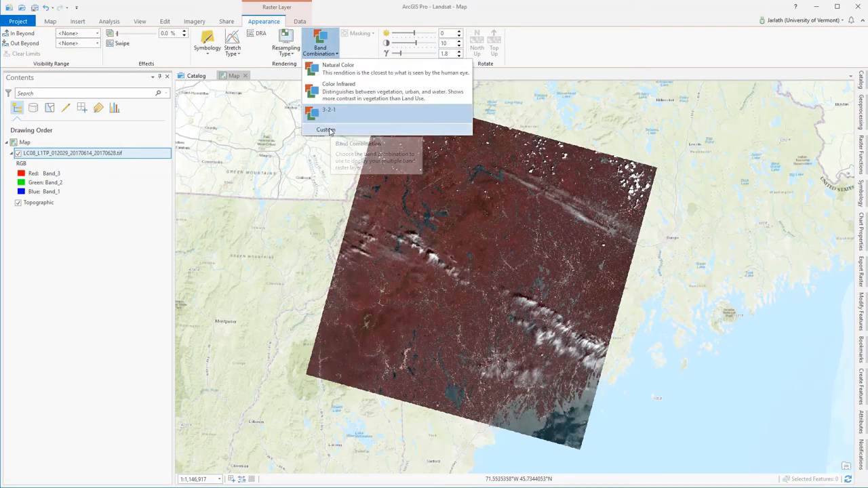
click(326, 130)
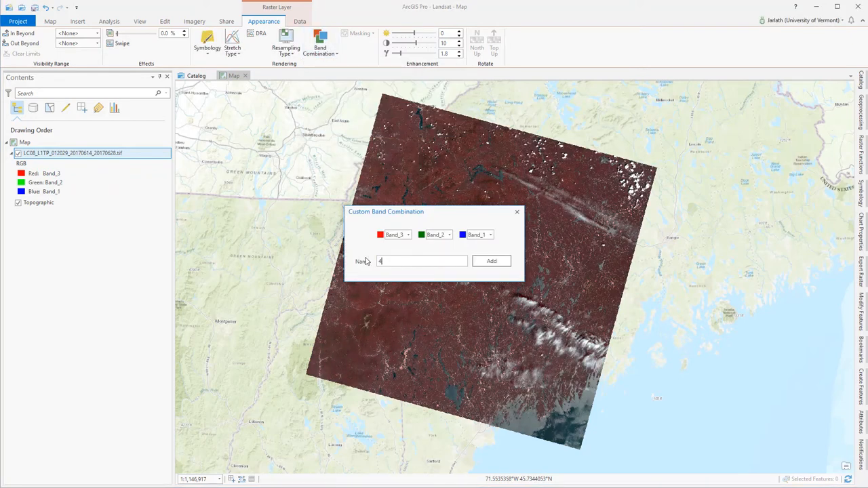
click(448, 234)
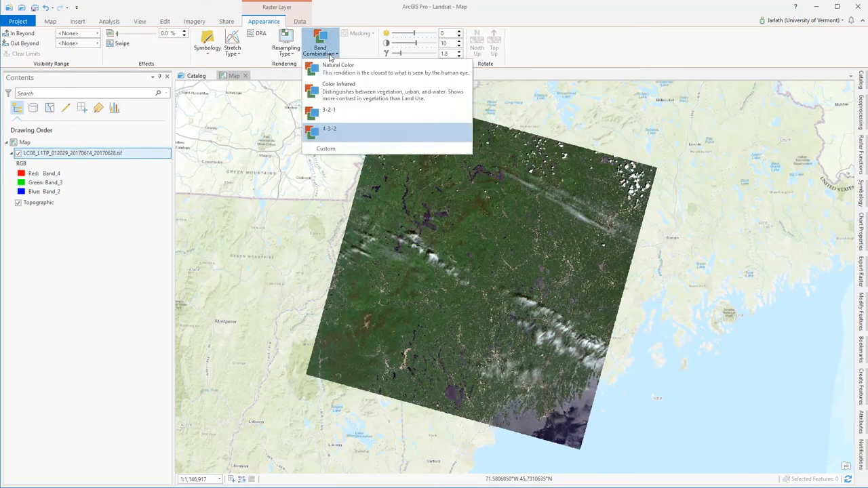
click(325, 148)
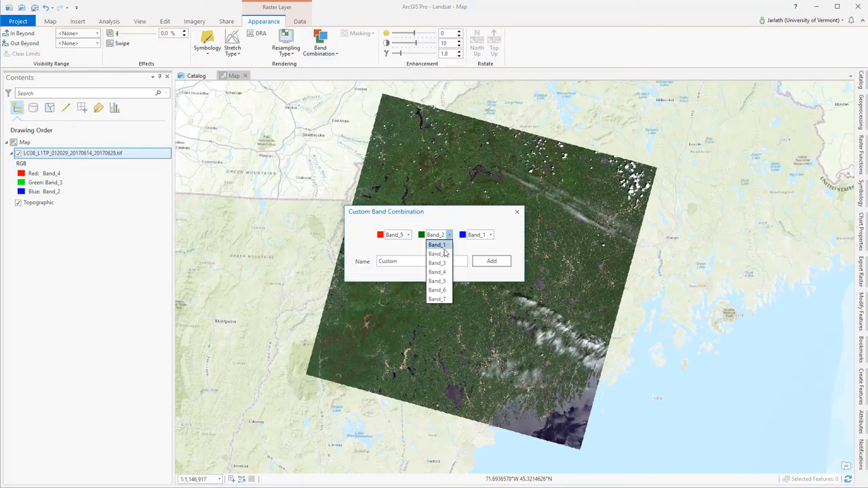
click(436, 263)
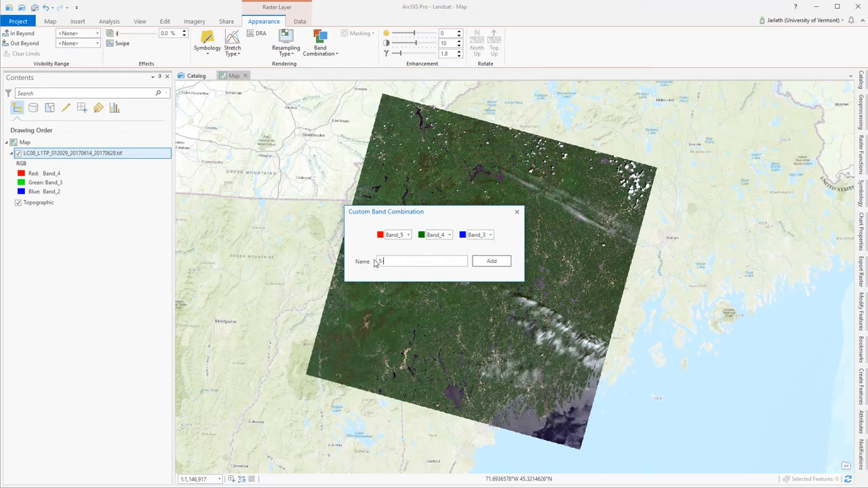
- Save the 5-4-3 and 6-5-4 combinations and display the composite as bands 6-5-4
click(491, 260)
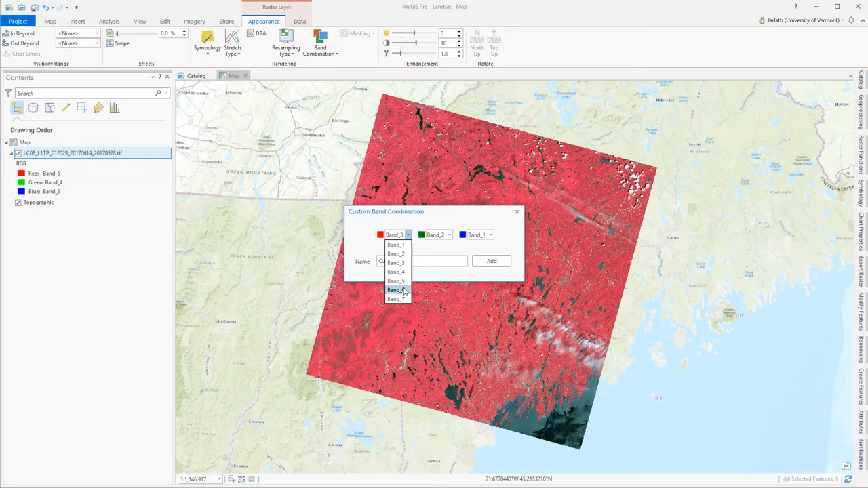
click(396, 290)
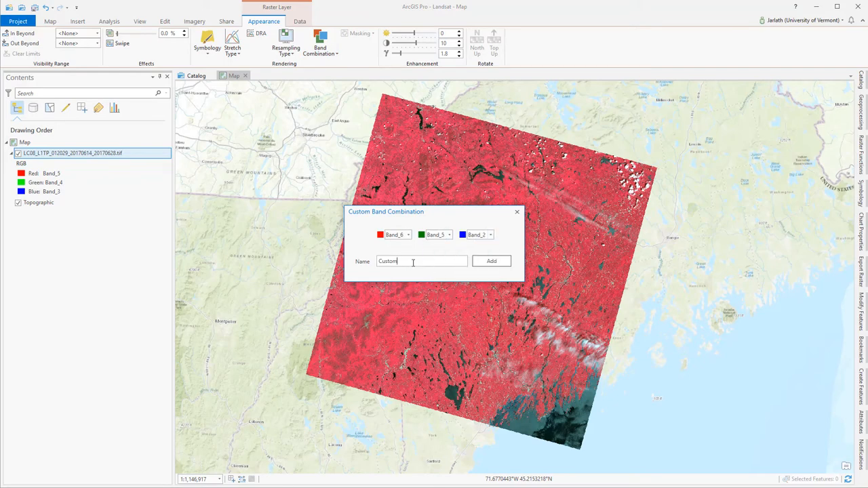
click(492, 260)
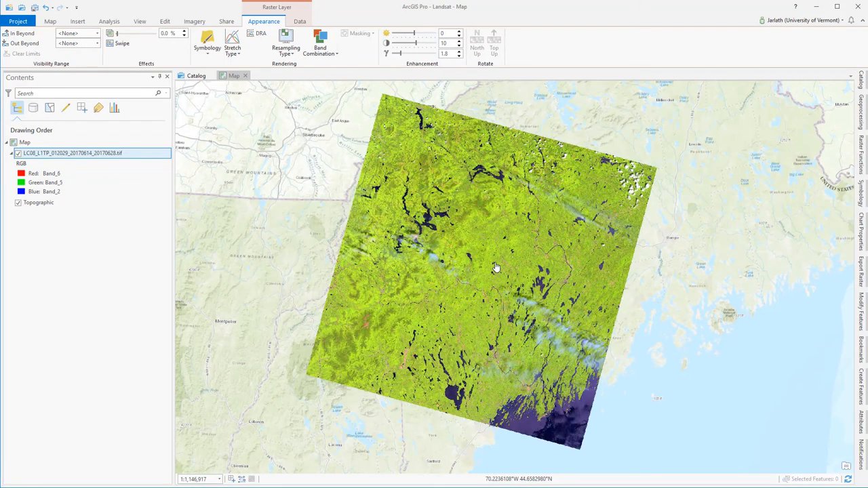
click(320, 43)
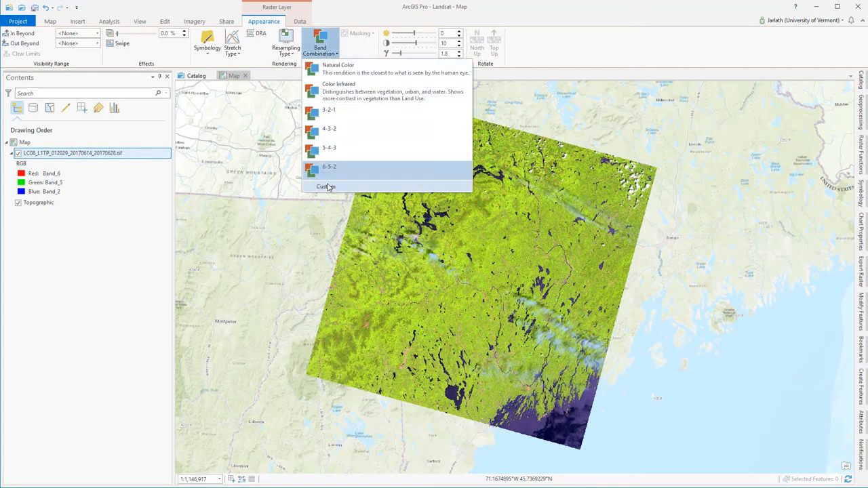
click(326, 188)
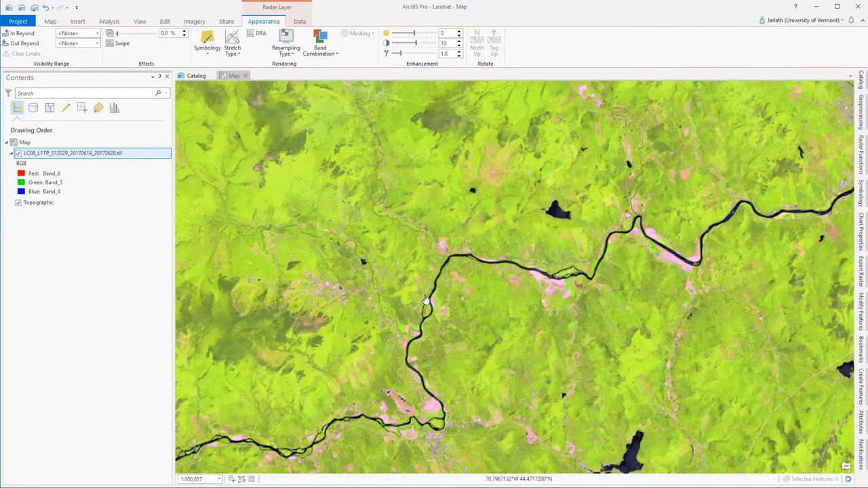
- Enable DRA and apply a Percent Clip stretch to boost contrast on the 6-5-4 image
scroll(down, 3)
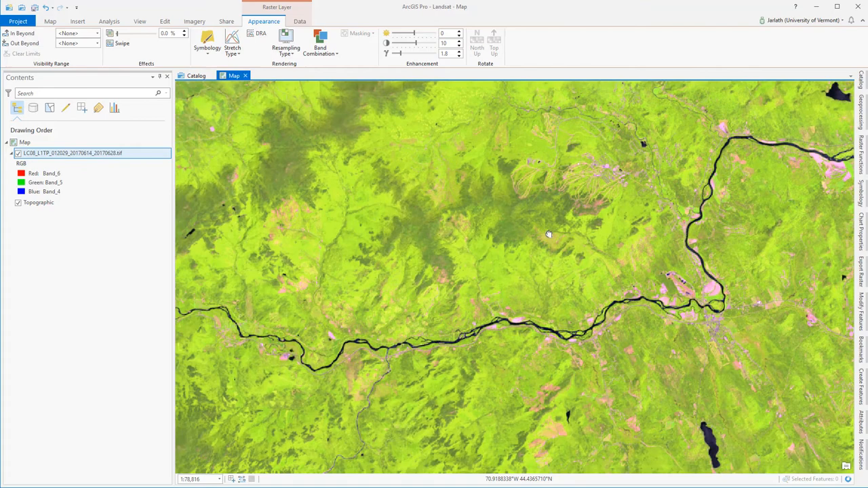
drag(549, 236, 423, 299)
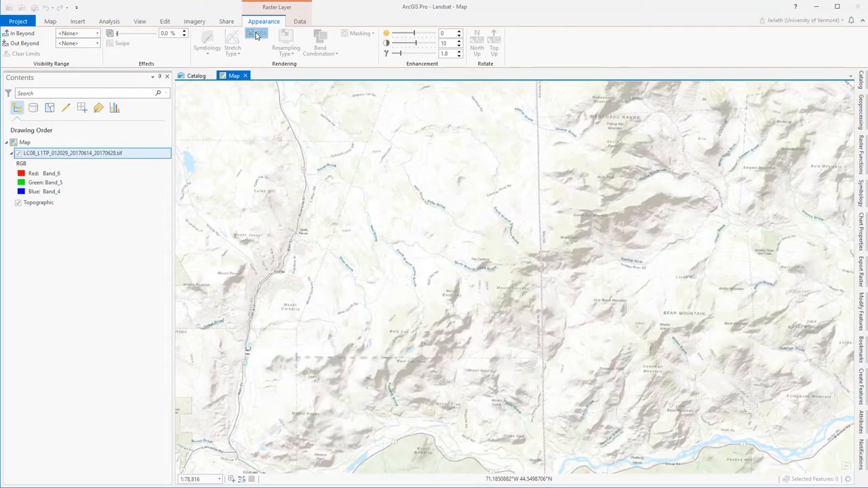
click(256, 33)
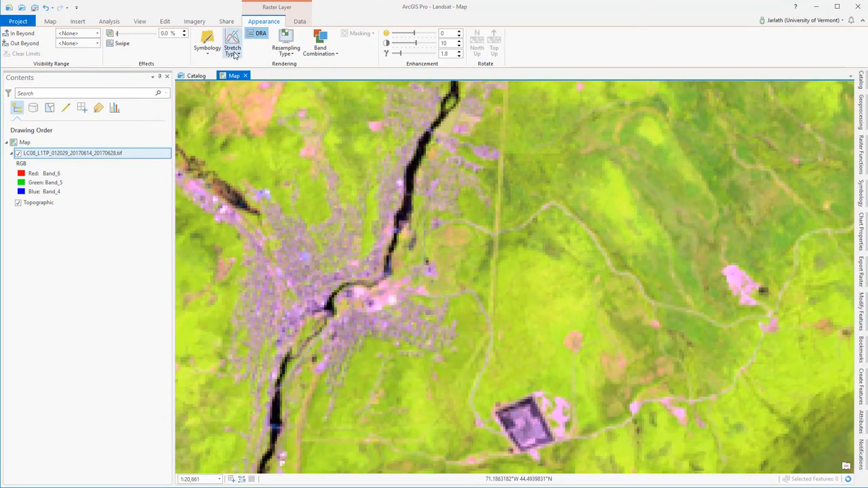
click(233, 43)
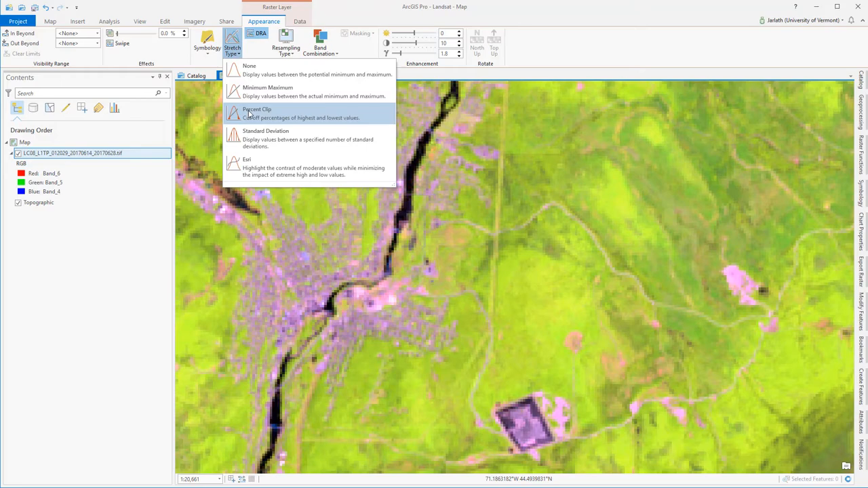
click(256, 109)
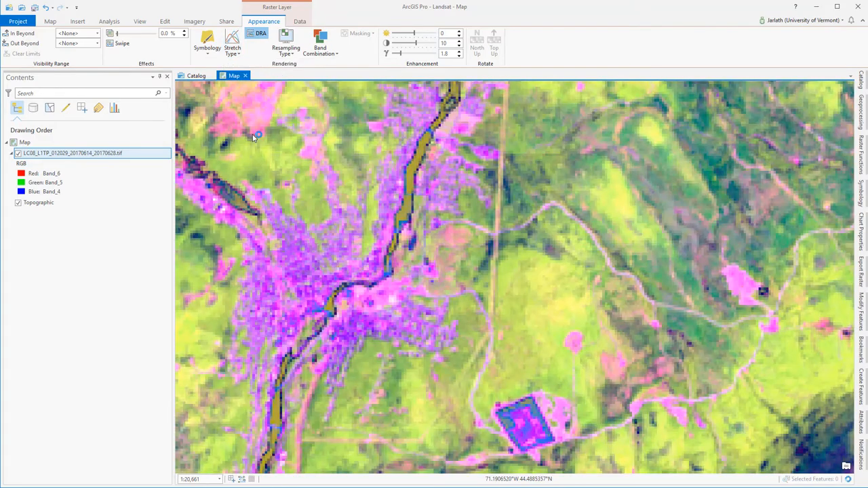
click(233, 44)
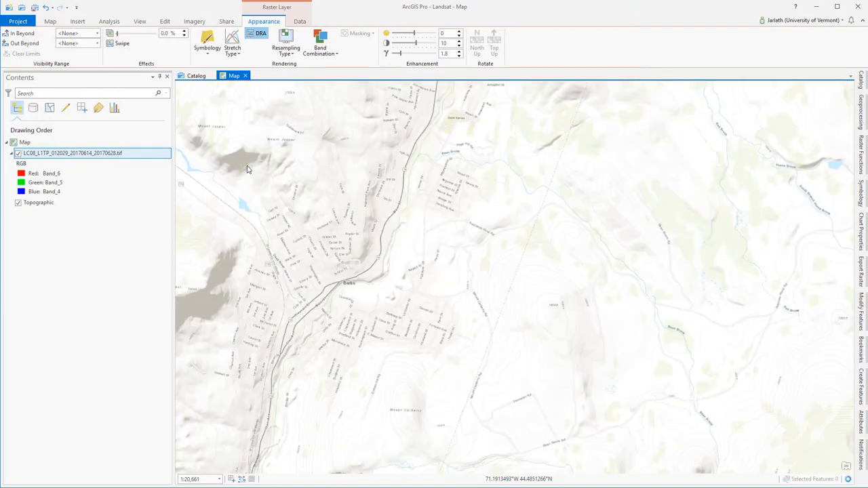
click(257, 34)
text(4-3-2)
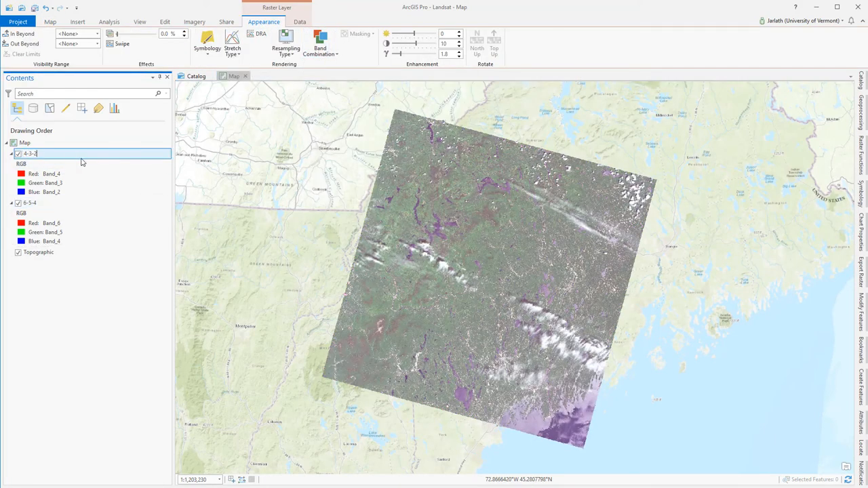
- Finish naming the 4-3-2 layer and start a Locate search for Mount Washington
click(320, 48)
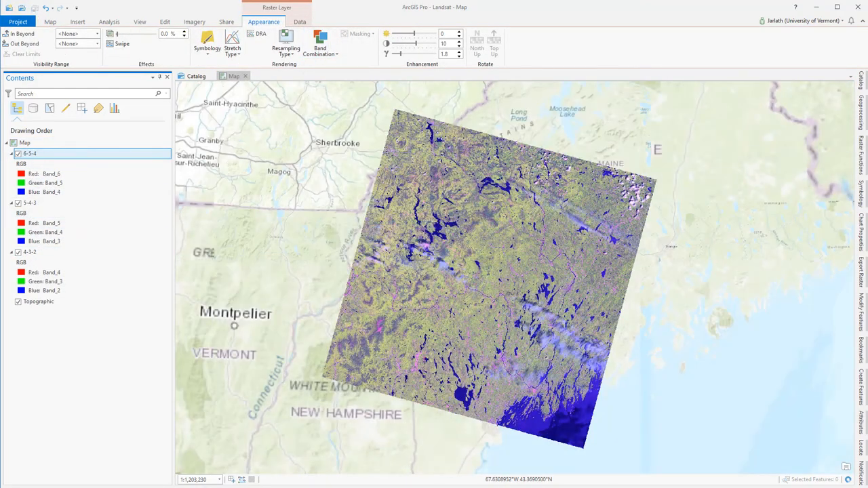
click(50, 22)
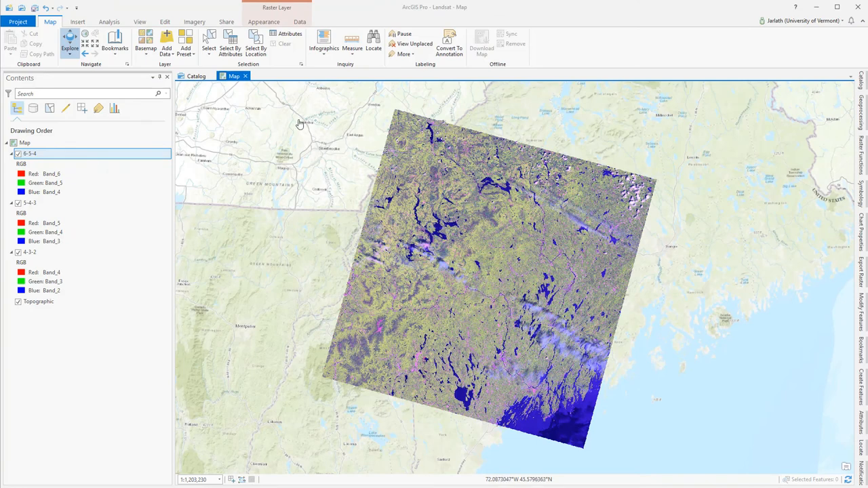
click(374, 42)
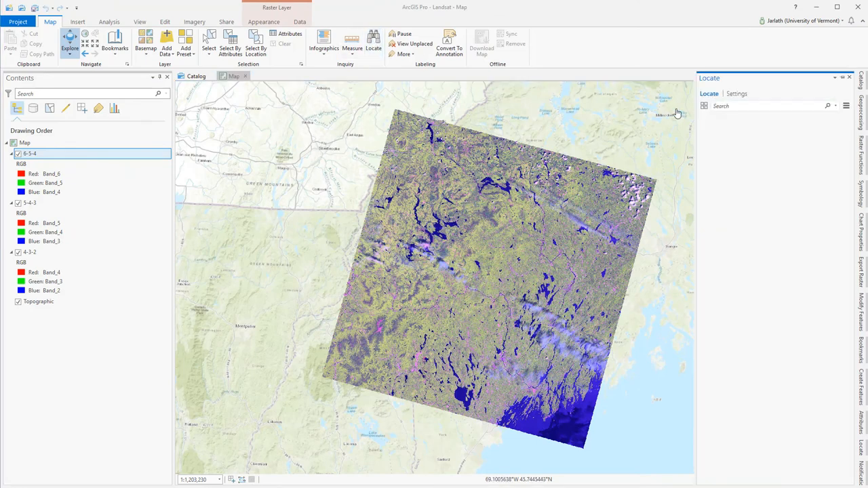
text(mount was)
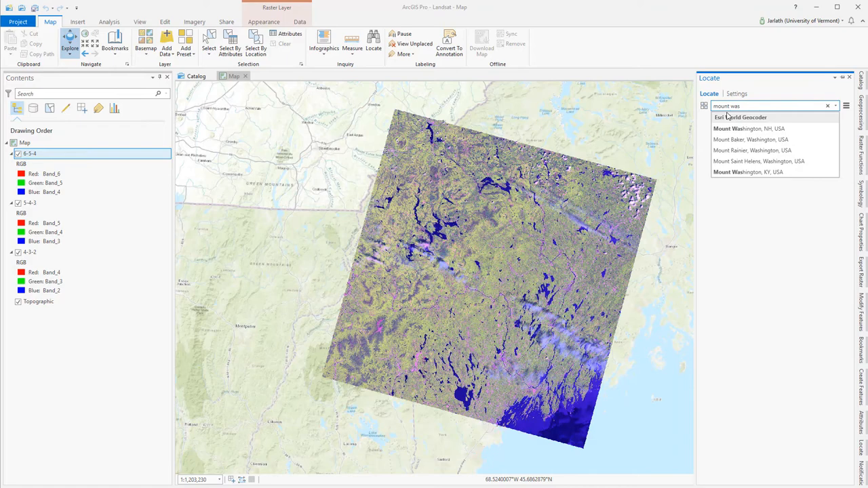
- Zoom to the Mount Washington, NH, USA result and close the Locate pane
click(749, 128)
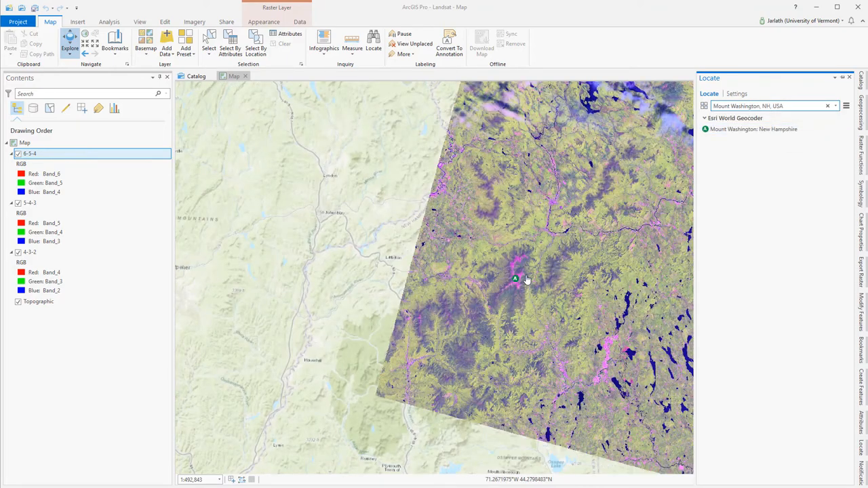
click(755, 129)
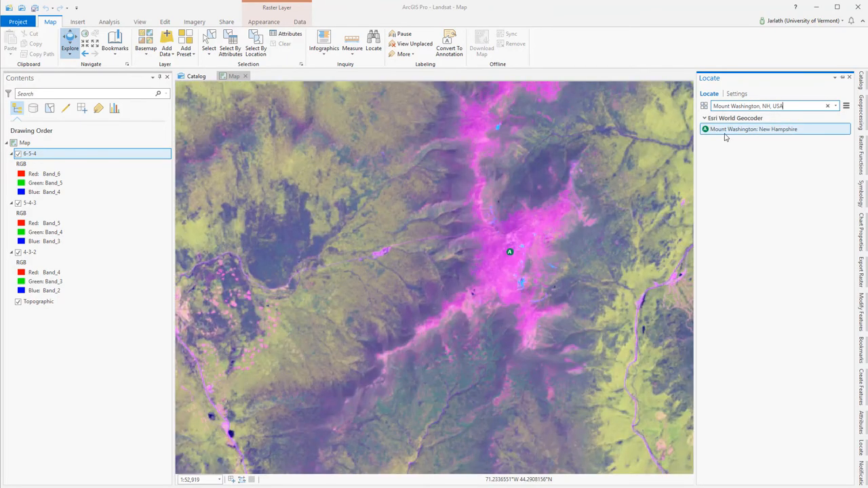
click(849, 76)
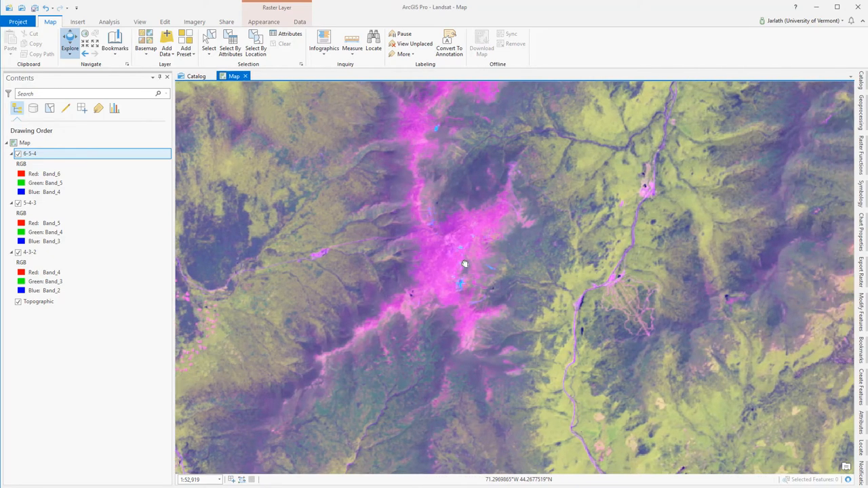
click(196, 76)
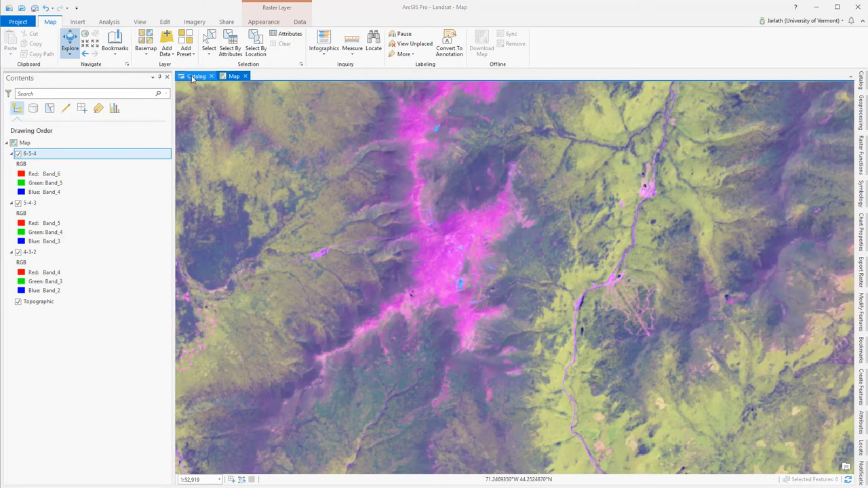
- Find the NDVI raster function from the Analysis tools
click(108, 22)
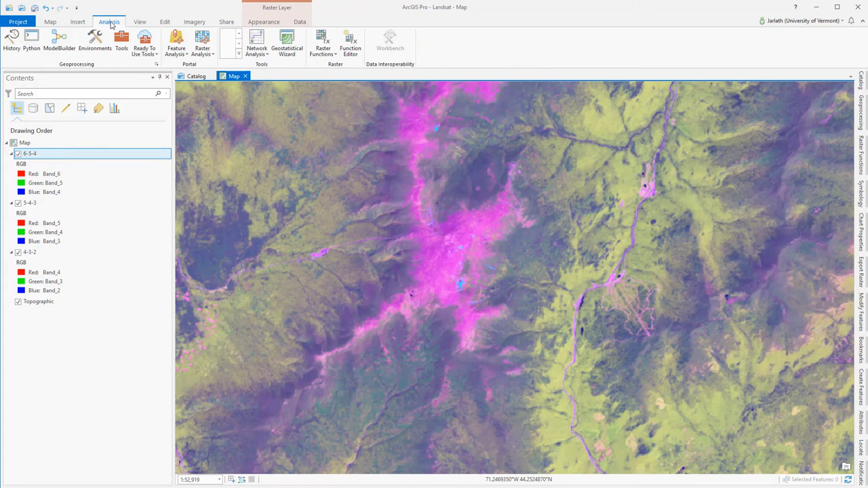
mouse_move(323, 41)
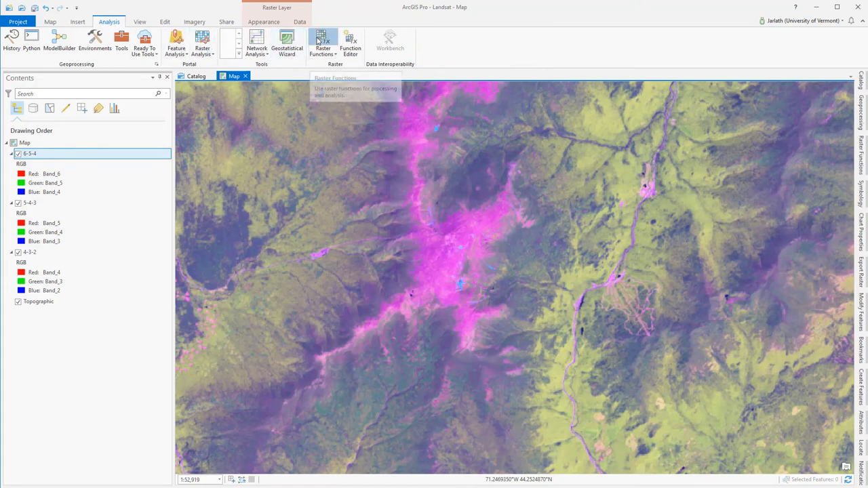
click(323, 41)
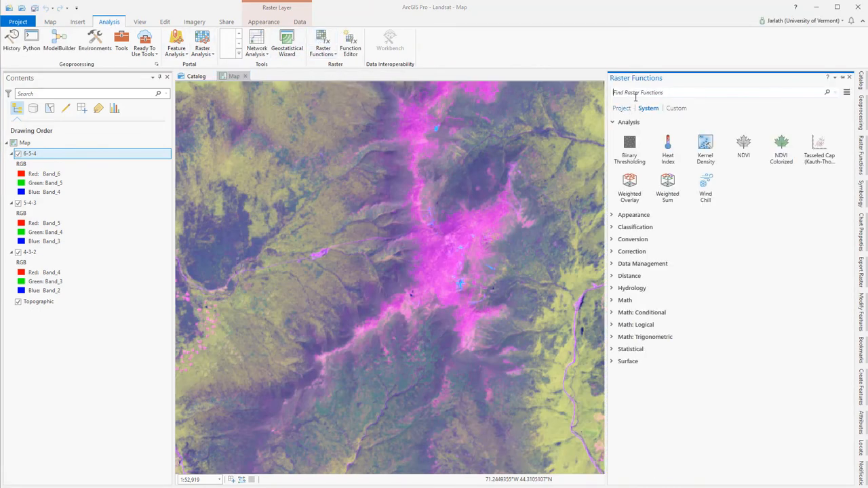
text(ndvi)
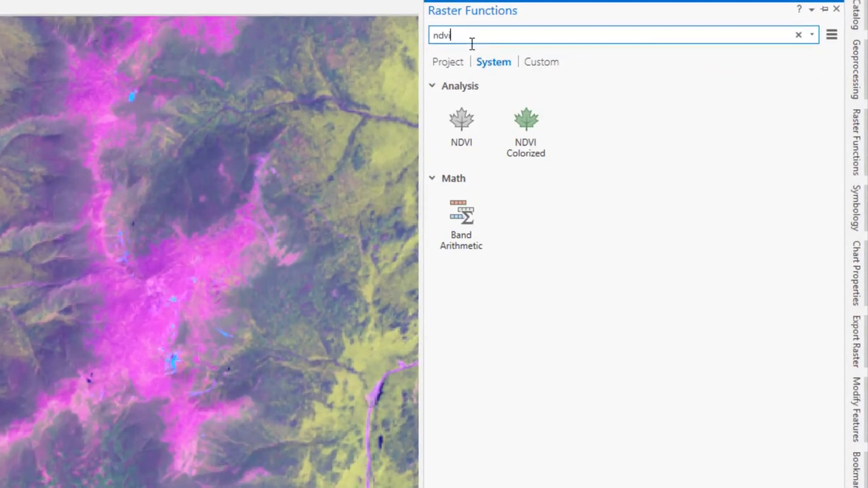
mouse_move(461, 120)
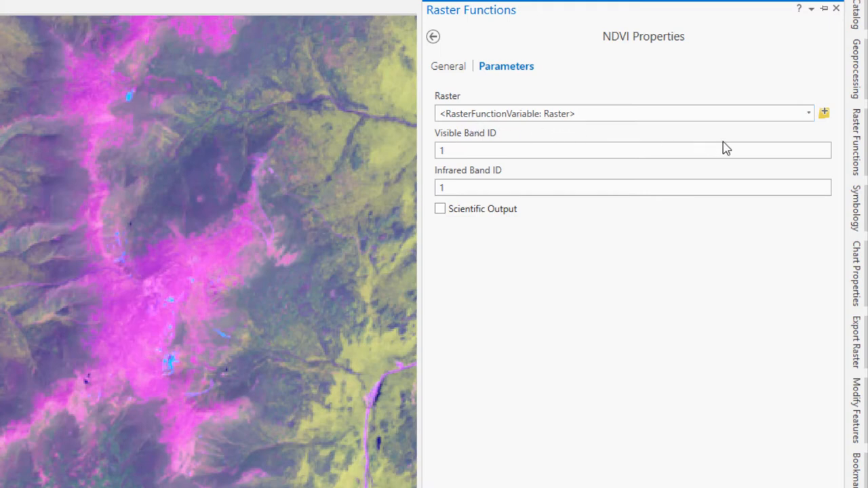
click(809, 112)
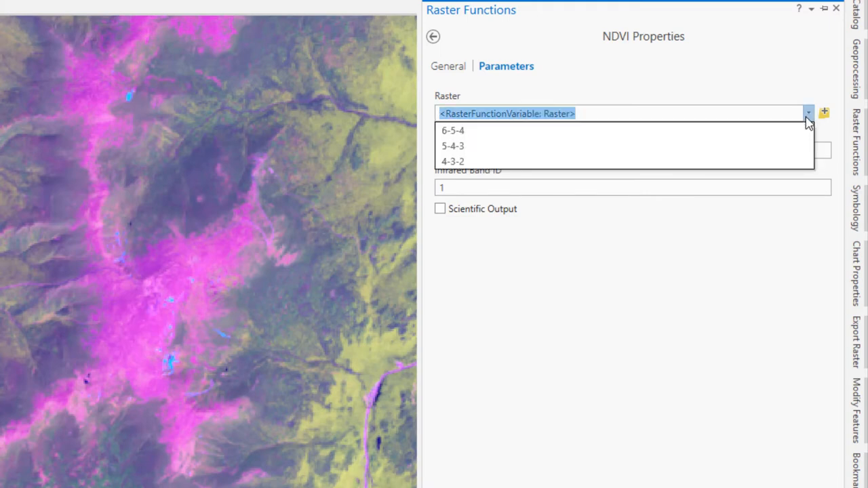
- Set NDVI input to 6-5-4 with visible band 4, infrared band 5 and Scientific Output checked
click(453, 131)
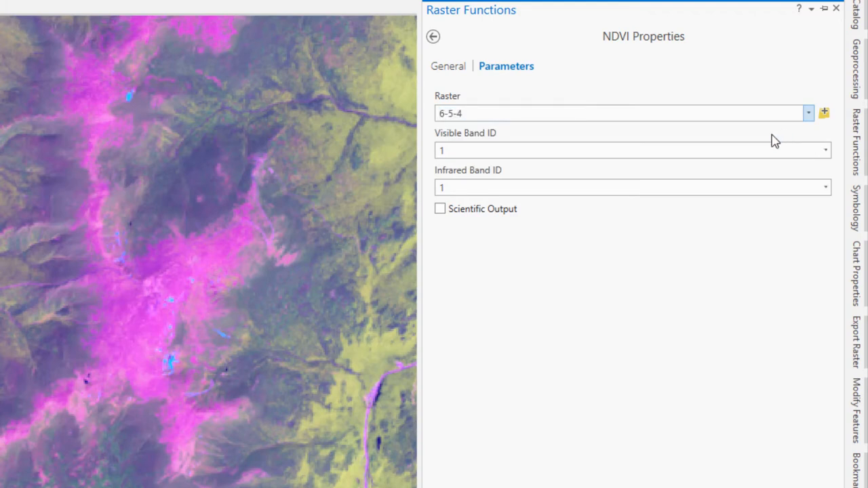
click(610, 149)
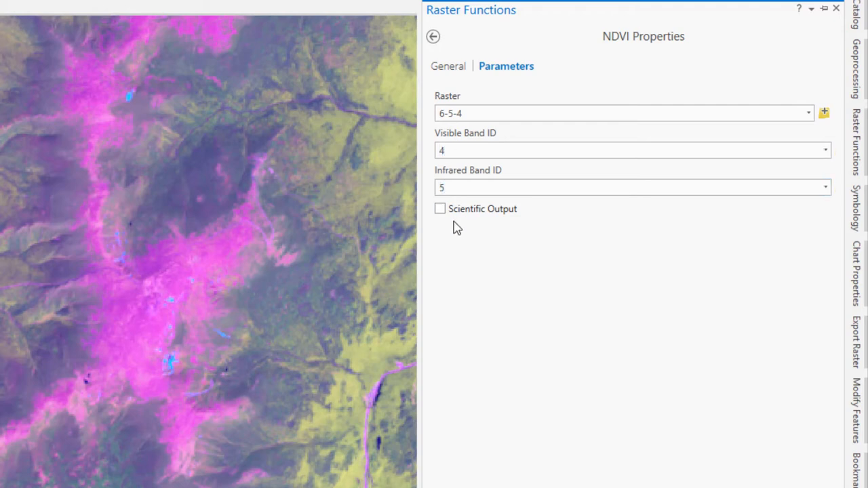
click(440, 209)
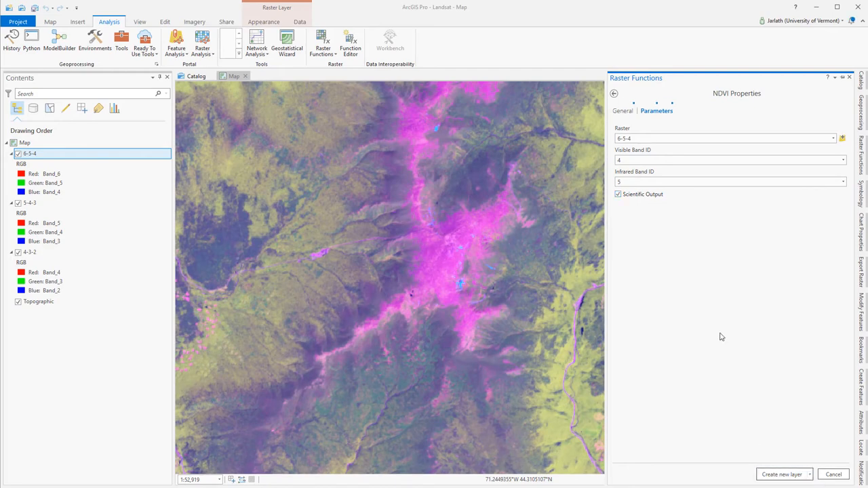
- Create the NDVI layer from 6-5-4 and rename it NDVI
click(781, 474)
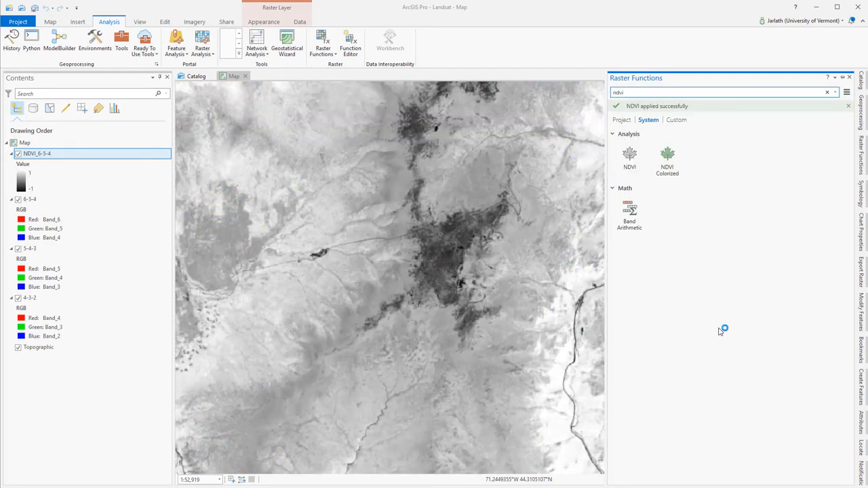
click(848, 76)
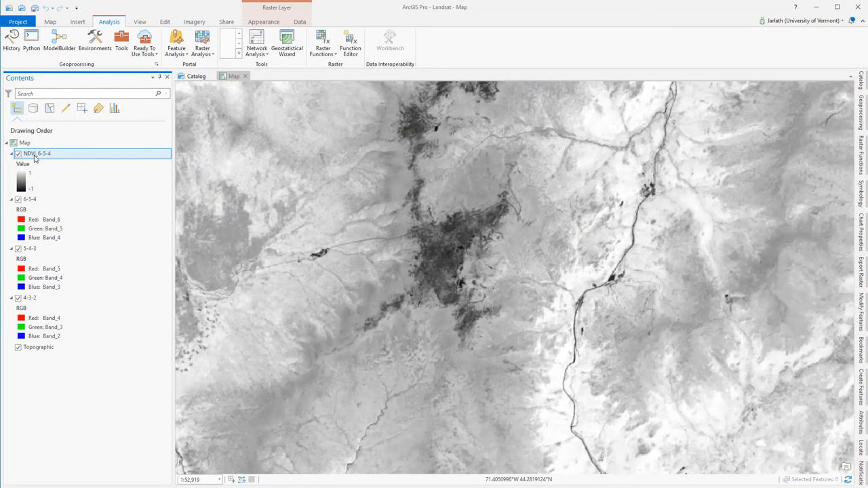
double_click(38, 153)
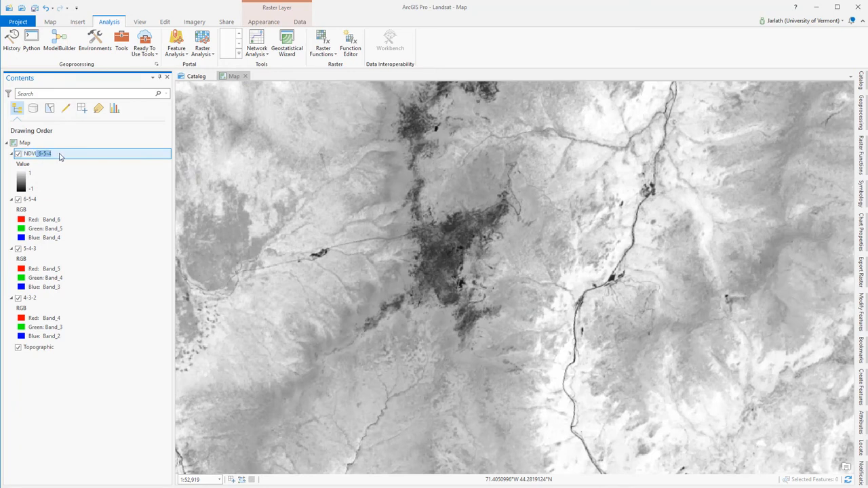
click(30, 154)
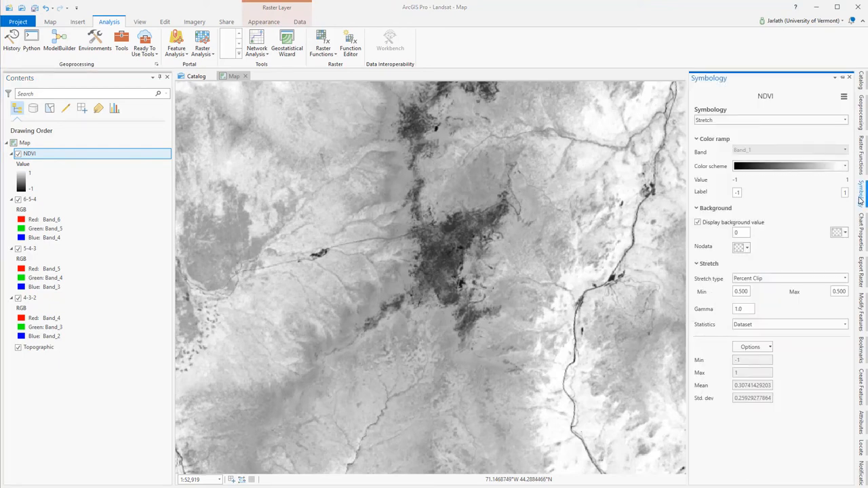
- Toggle the background value display and try Minimum-Maximum and another stretch type
click(698, 222)
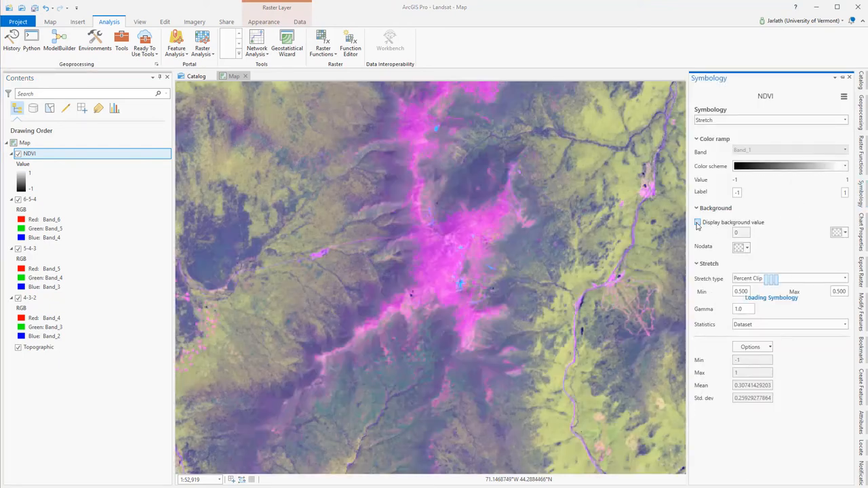
click(697, 223)
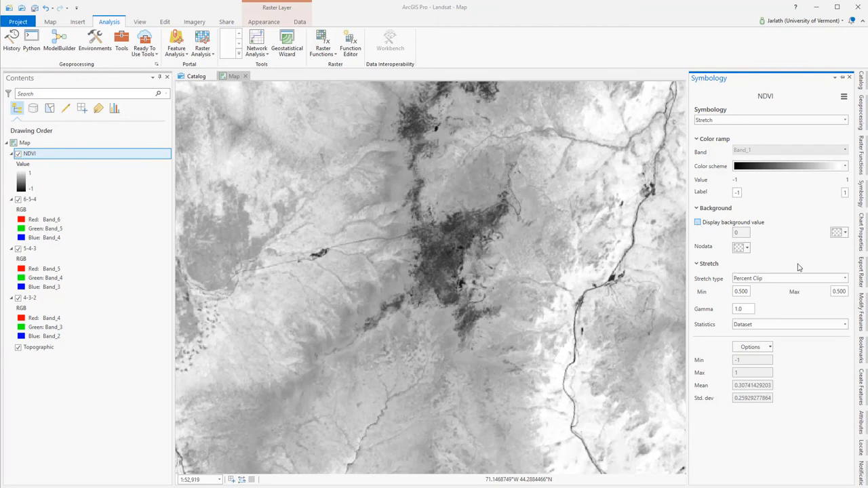
click(789, 278)
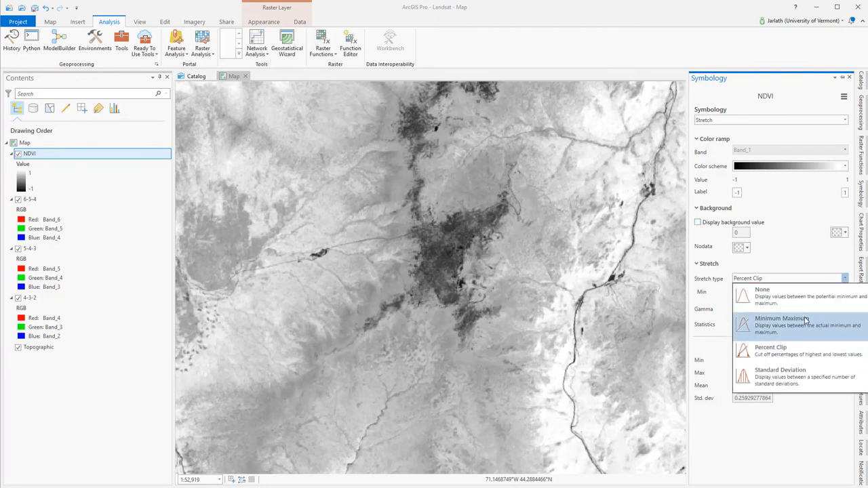
click(780, 321)
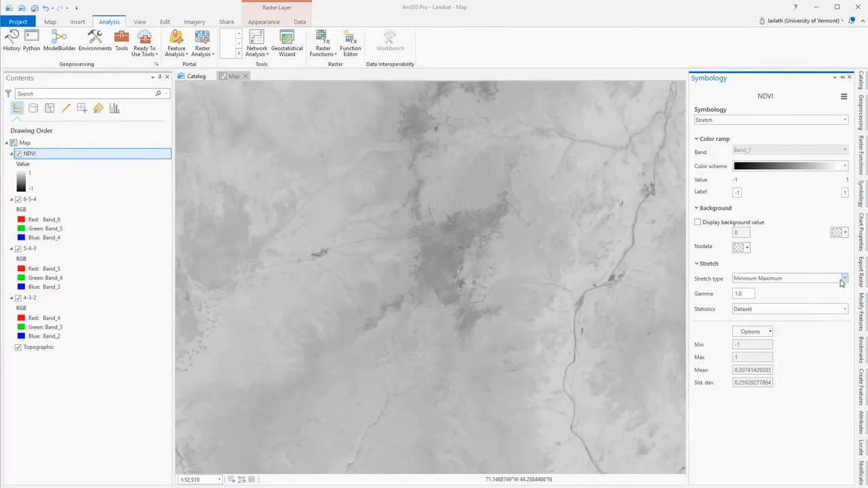
click(844, 278)
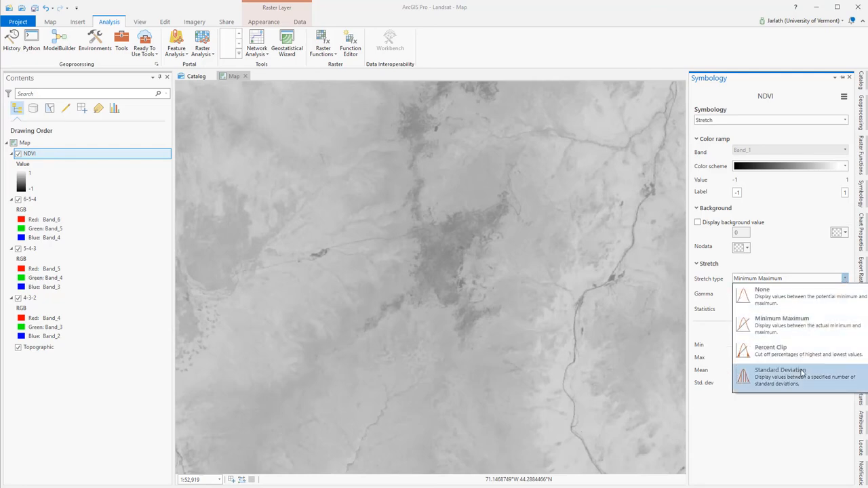
click(770, 350)
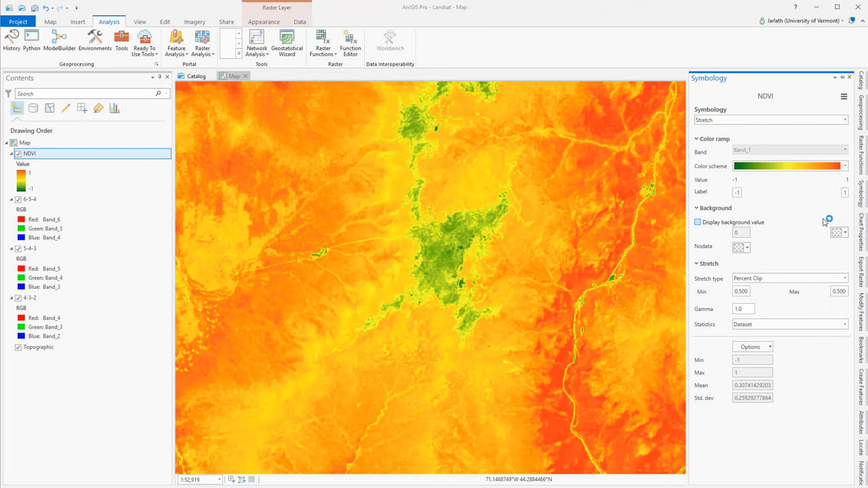
mouse_move(825, 185)
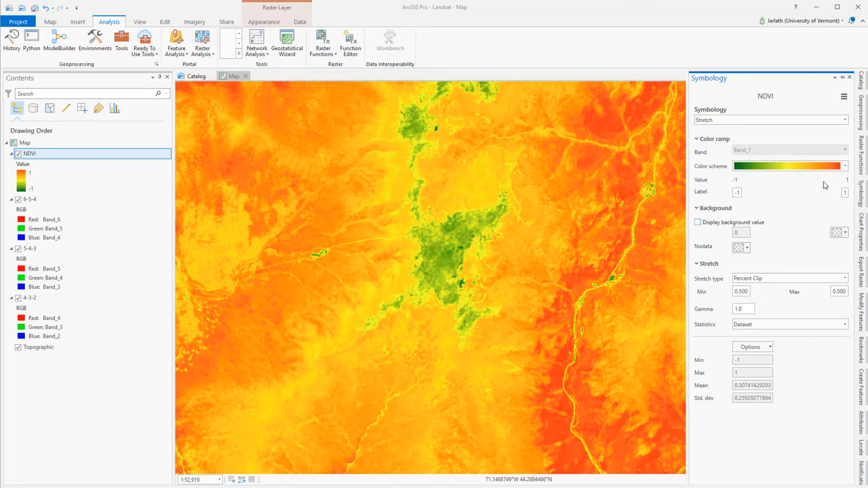
- Apply the Red to Green colour scheme to the NDVI layer
click(844, 166)
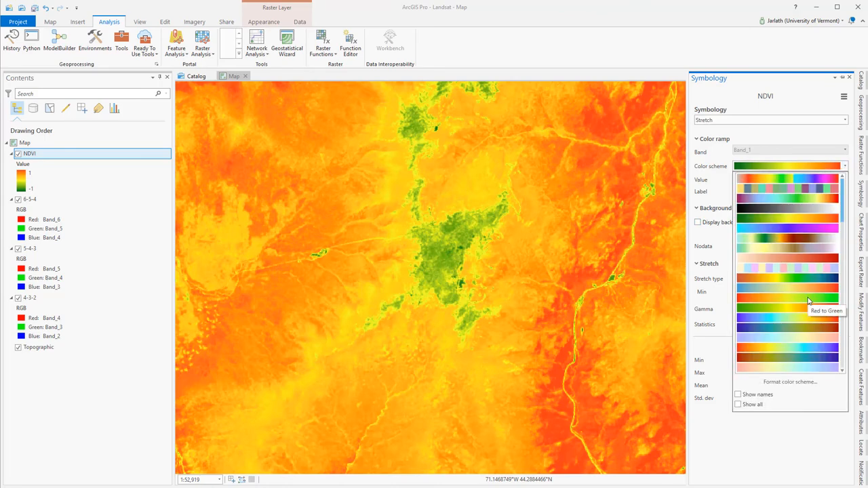
click(807, 301)
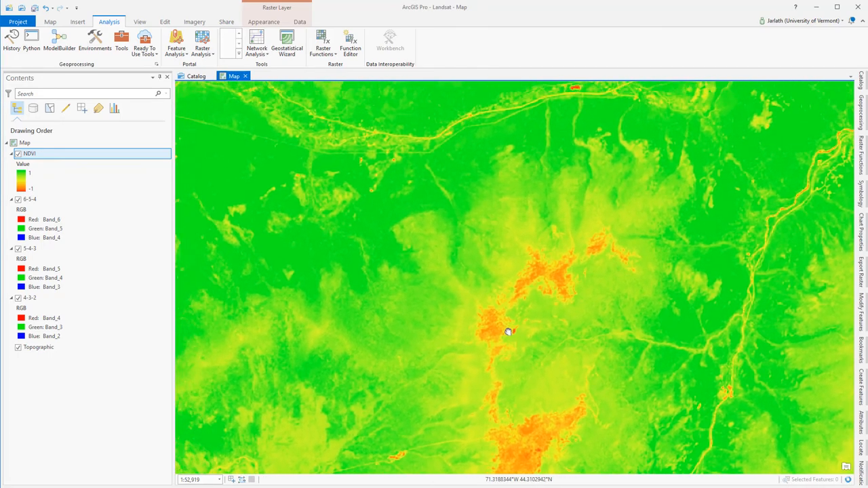
- Pan across the NDVI map along the river valley toward the low-NDVI patches
drag(510, 331, 504, 299)
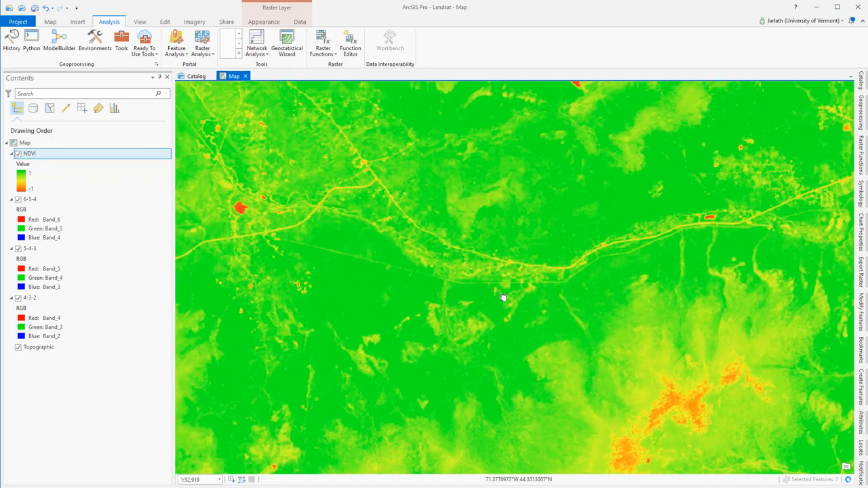
drag(503, 298, 475, 267)
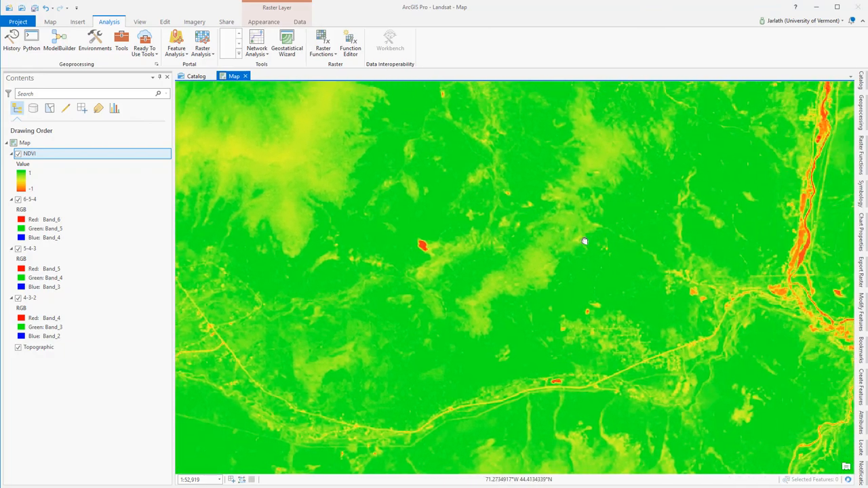
drag(585, 241, 502, 168)
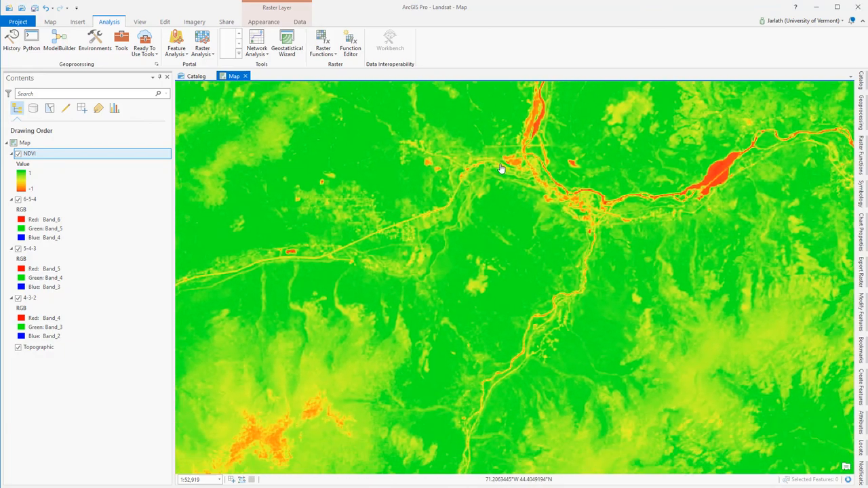
drag(502, 168, 563, 211)
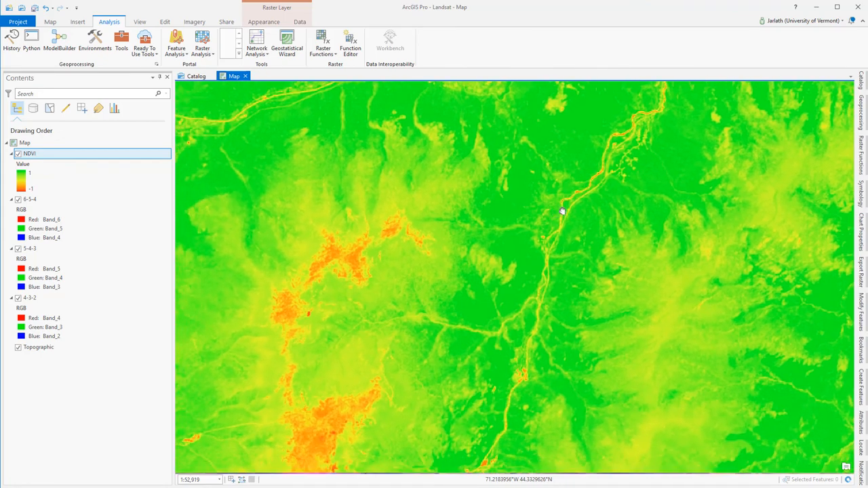
drag(563, 210, 523, 332)
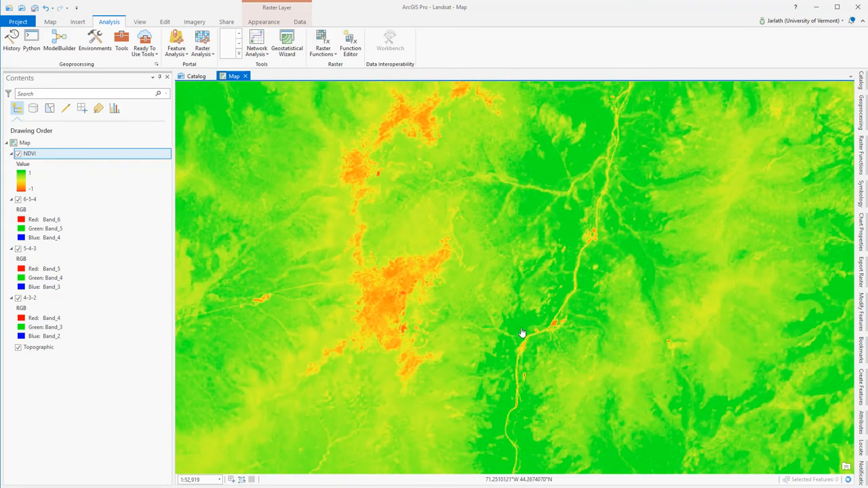
drag(522, 332, 604, 301)
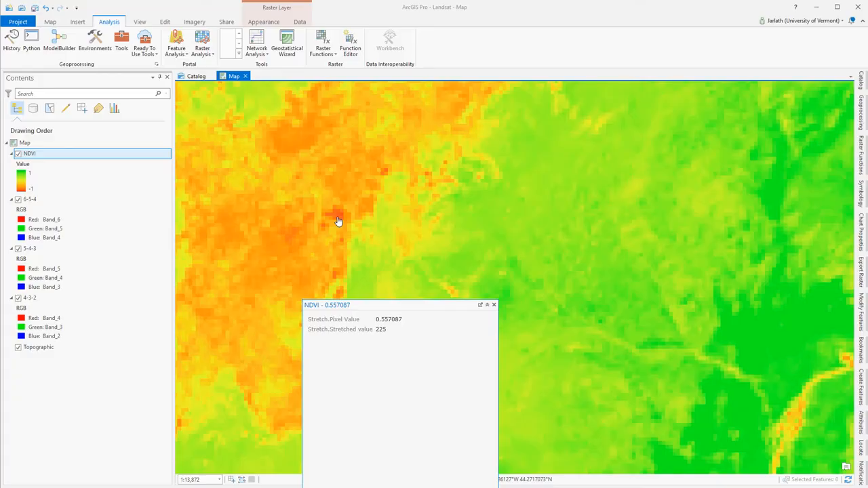
- Hide the NDVI layer and zoom out to see the 6-5-4 composite underneath
click(19, 154)
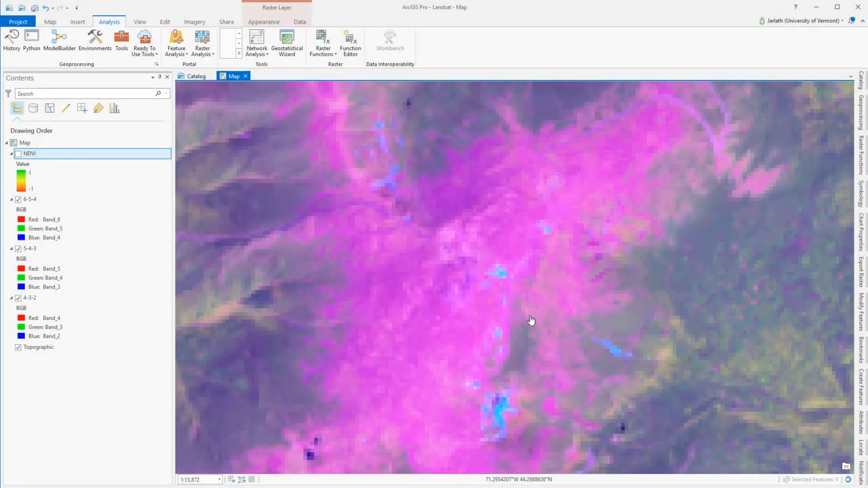
scroll(down, 3)
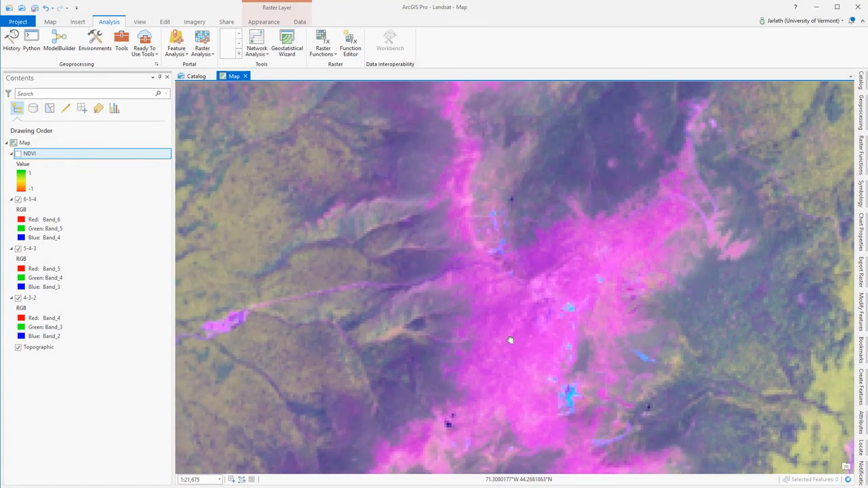
scroll(down, 3)
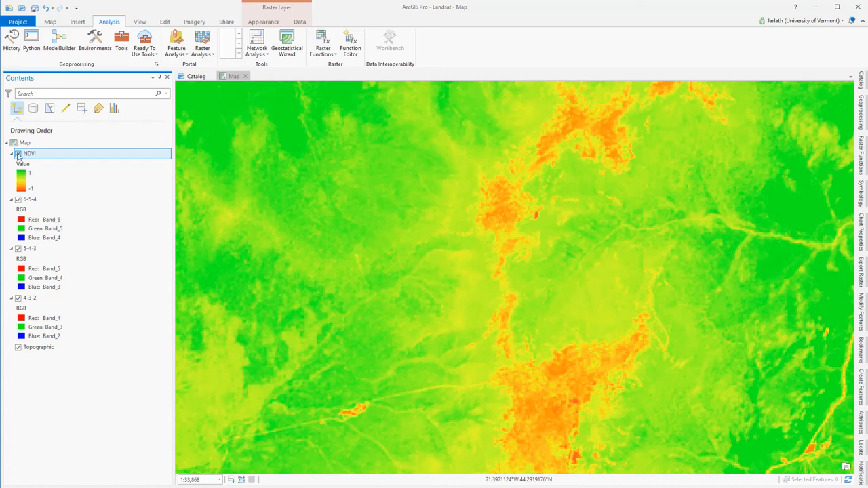
- Swipe NDVI across the 6-5-4 composite, ending with NDVI covering nearly the whole map
click(263, 22)
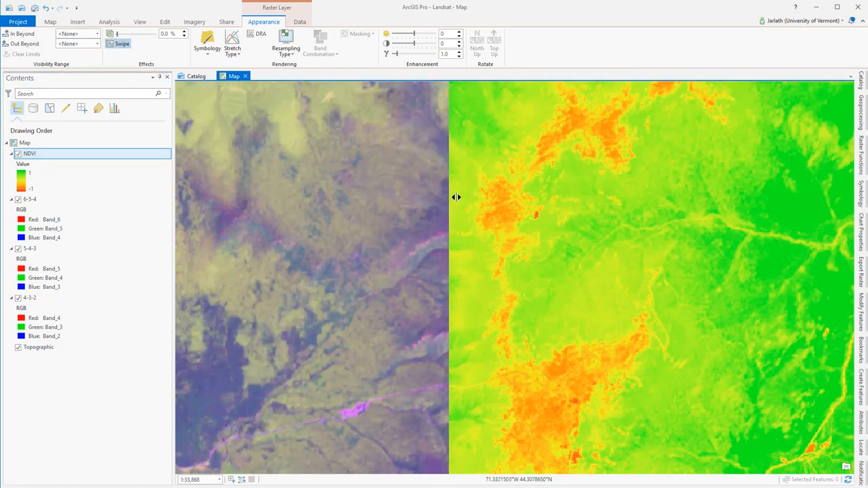
drag(455, 197, 717, 234)
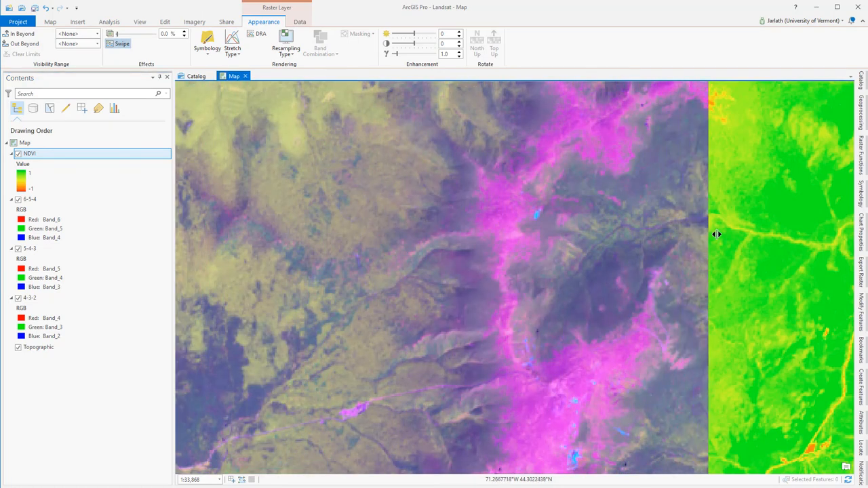
drag(716, 233, 657, 225)
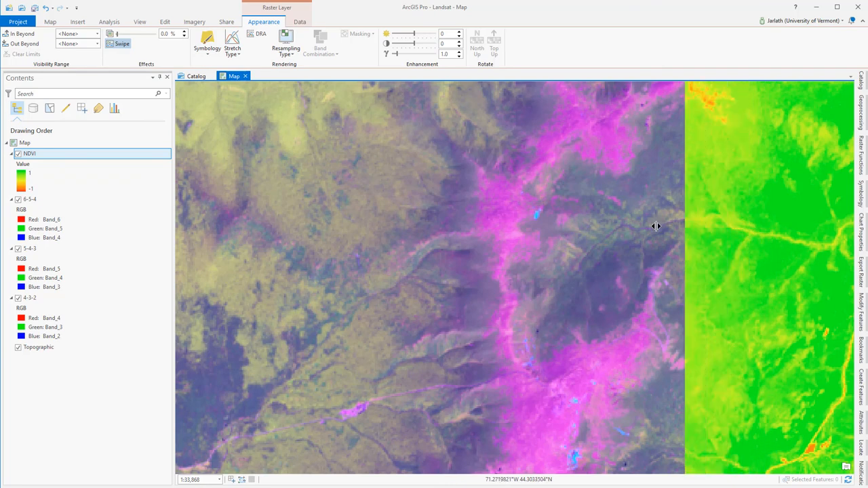
drag(656, 225, 391, 209)
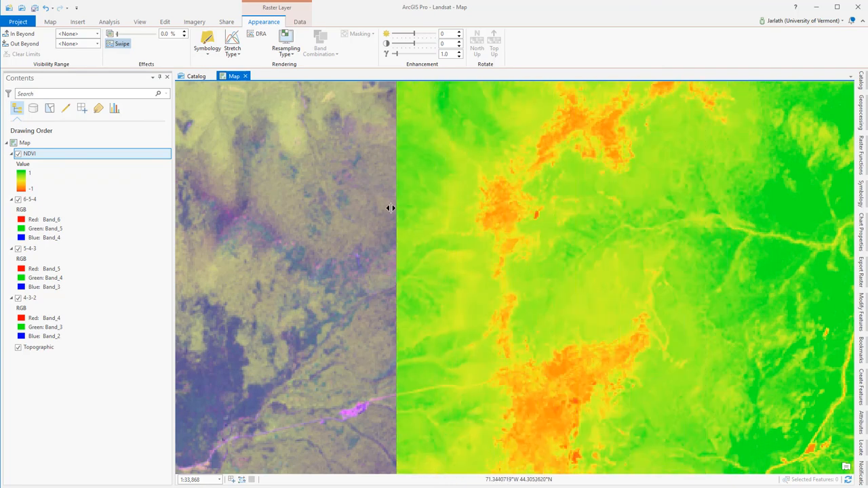
drag(391, 207, 201, 197)
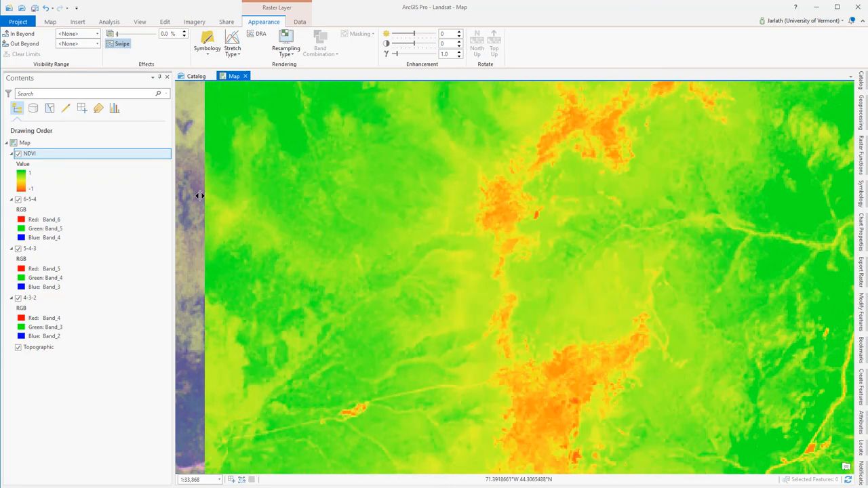